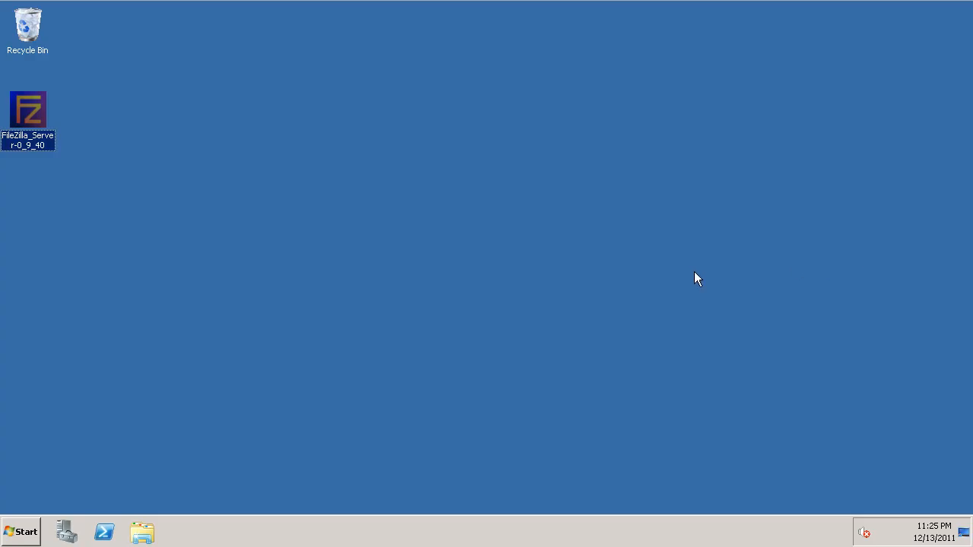
pyautogui.moveTo(687, 251)
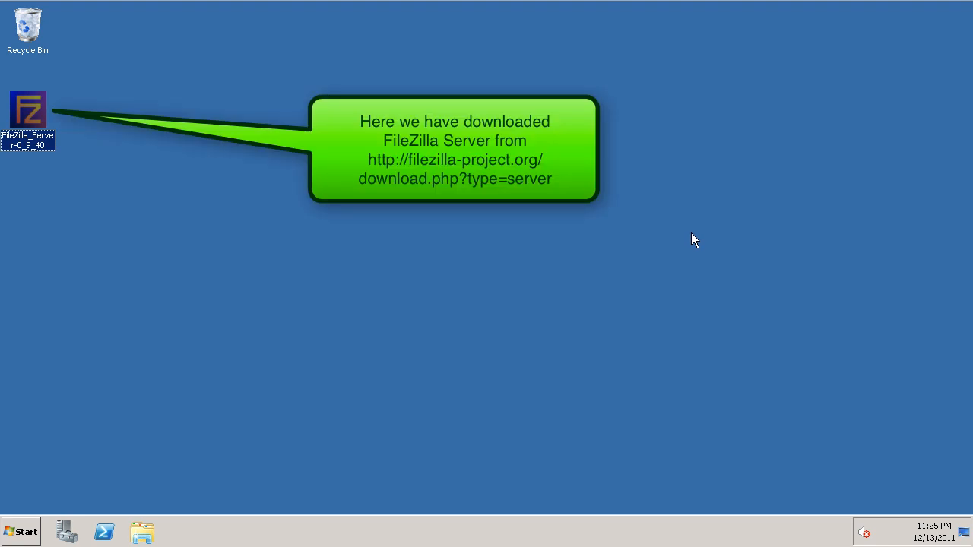
pyautogui.moveTo(700, 216)
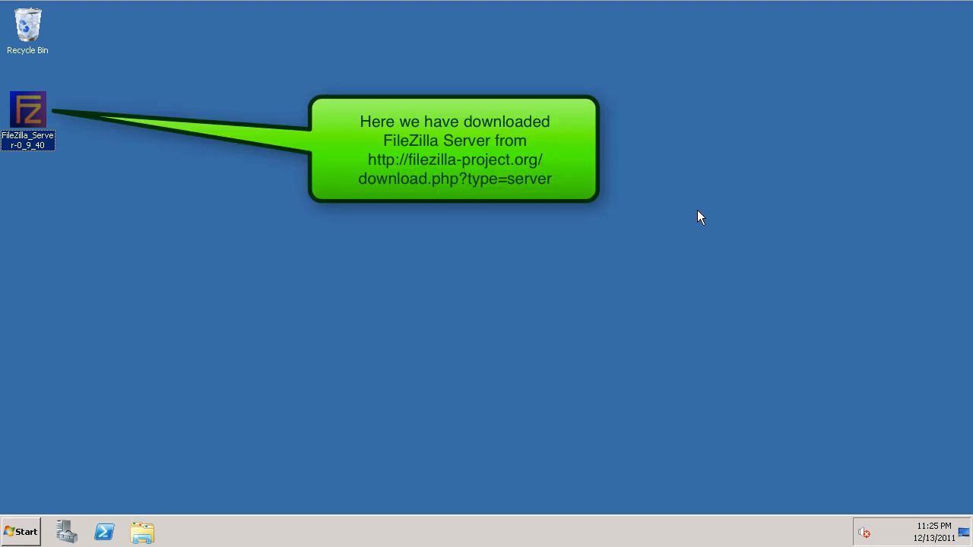
pyautogui.moveTo(690, 203)
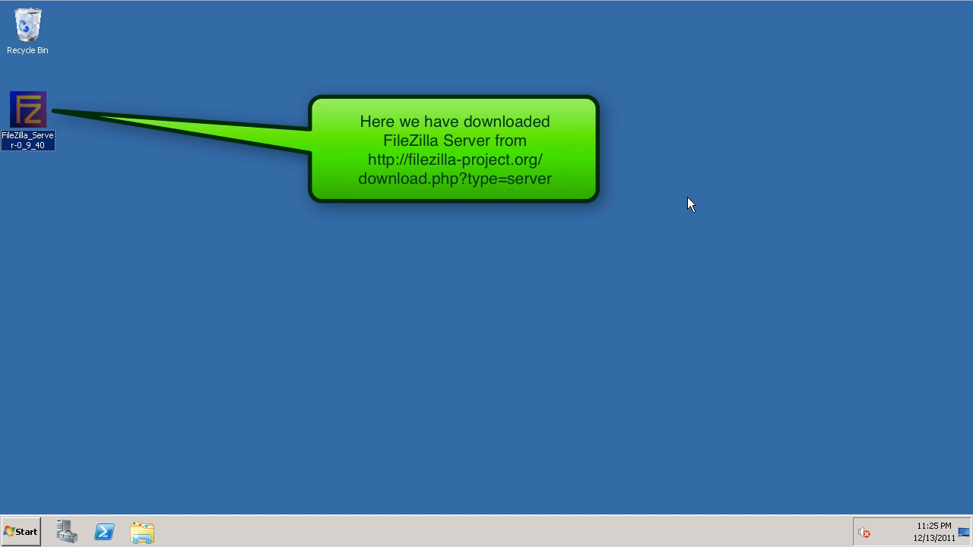
pyautogui.moveTo(651, 202)
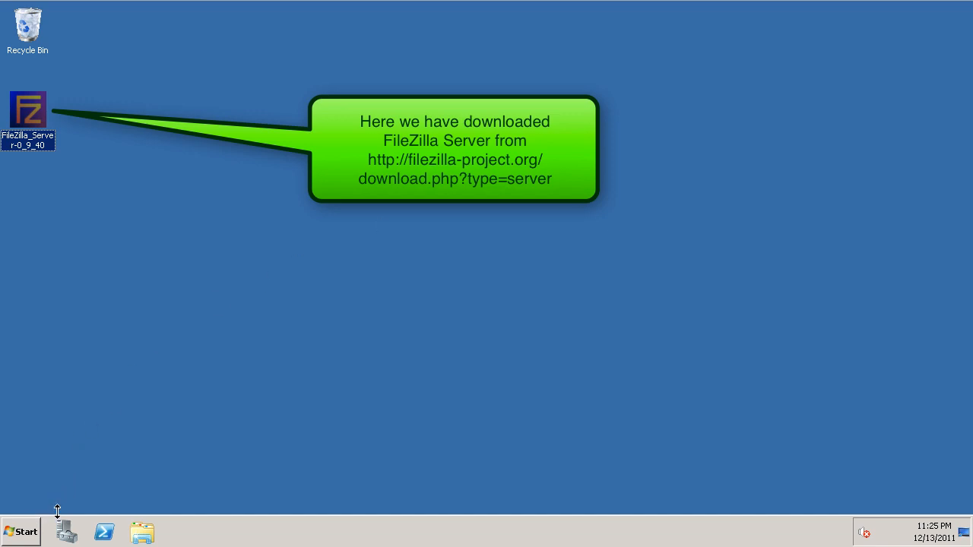
pyautogui.moveTo(306, 200)
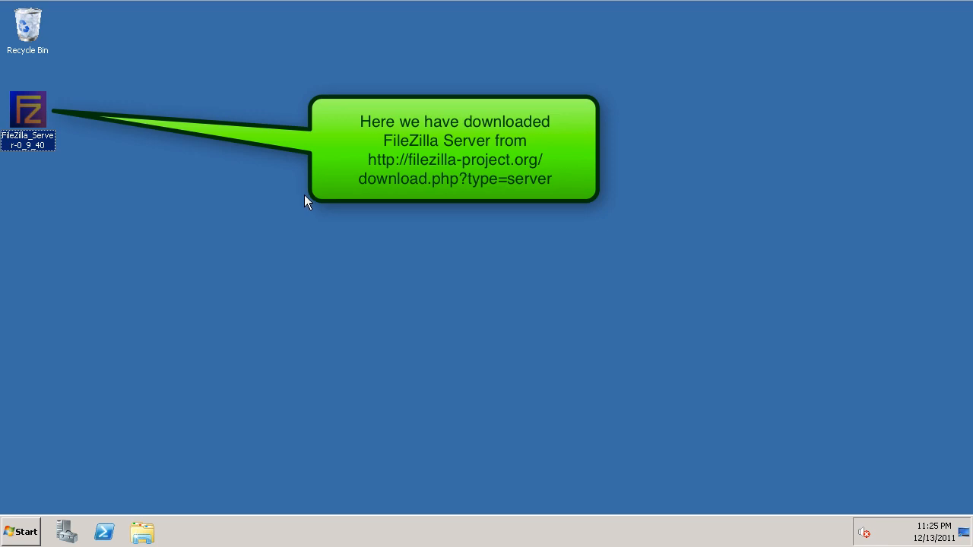
pyautogui.moveTo(225, 167)
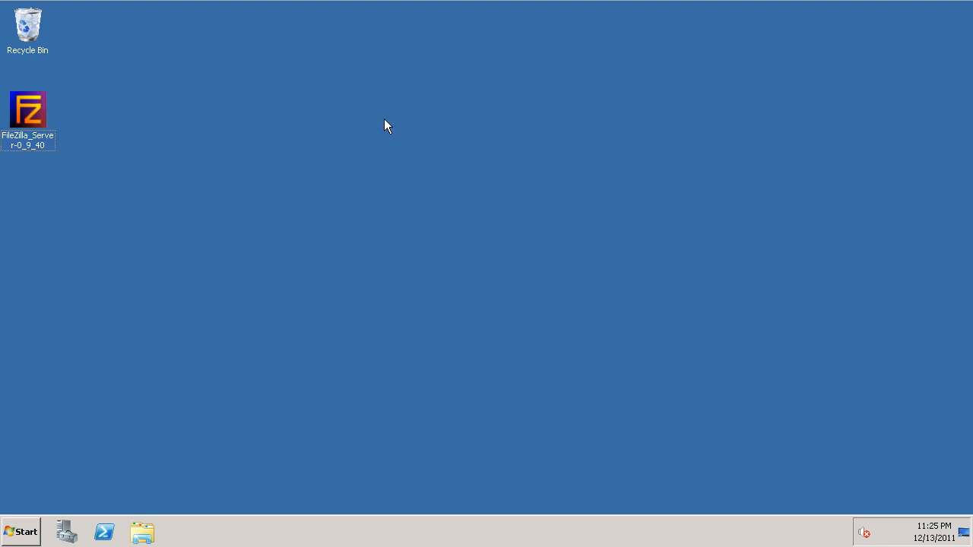
# Run the downloaded FileZilla_Server installer, allow the unverified publisher, and accept the license agreement
pyautogui.click(27, 109)
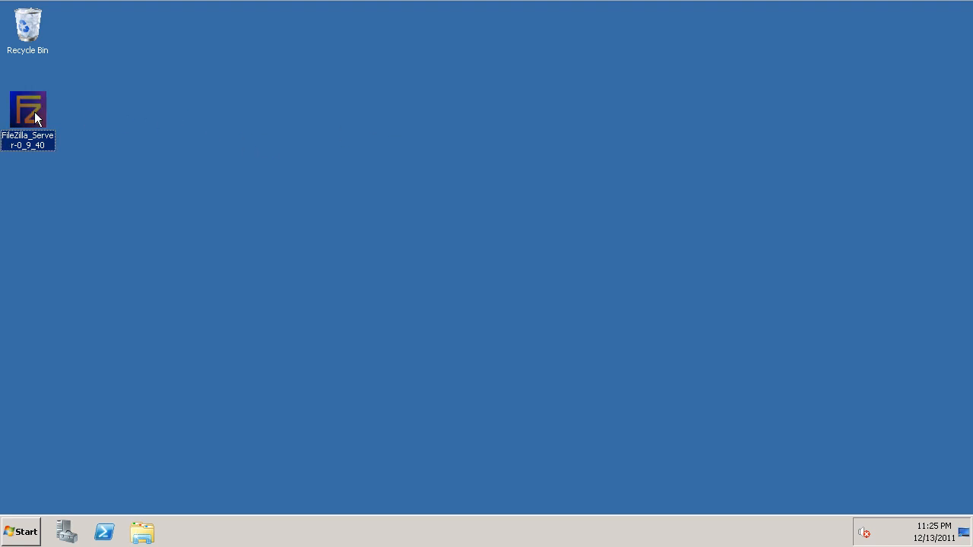
pyautogui.doubleClick(28, 110)
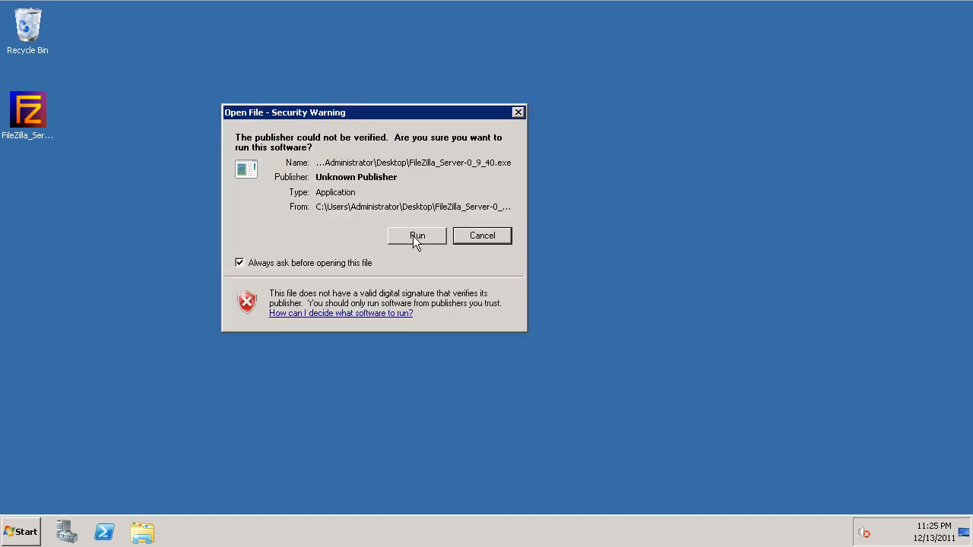
pyautogui.click(416, 234)
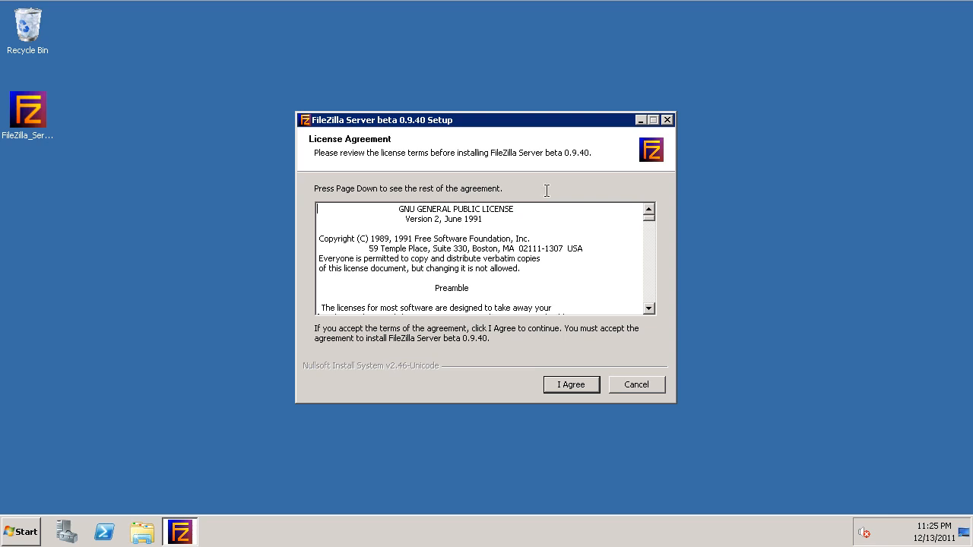
pyautogui.moveTo(485, 119); pyautogui.dragTo(462, 97)
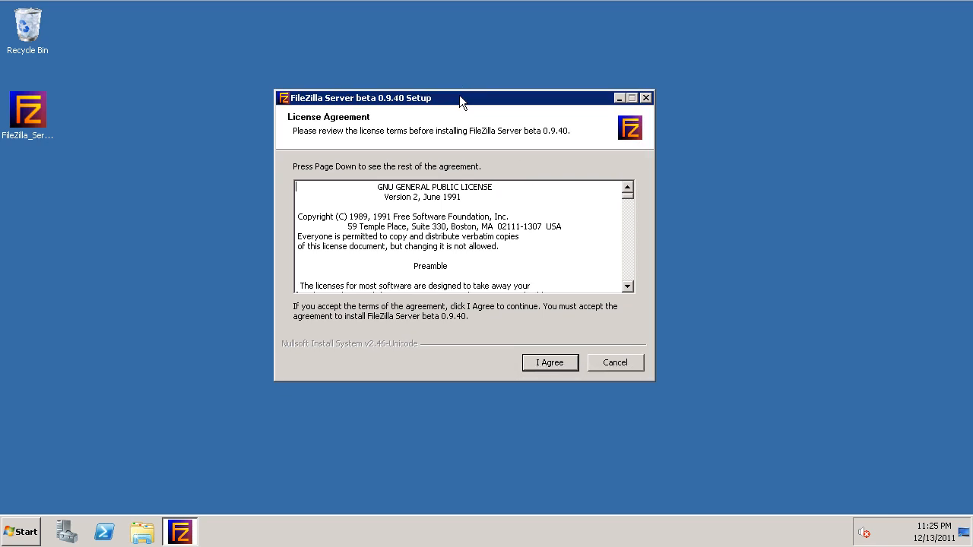
pyautogui.moveTo(550, 362)
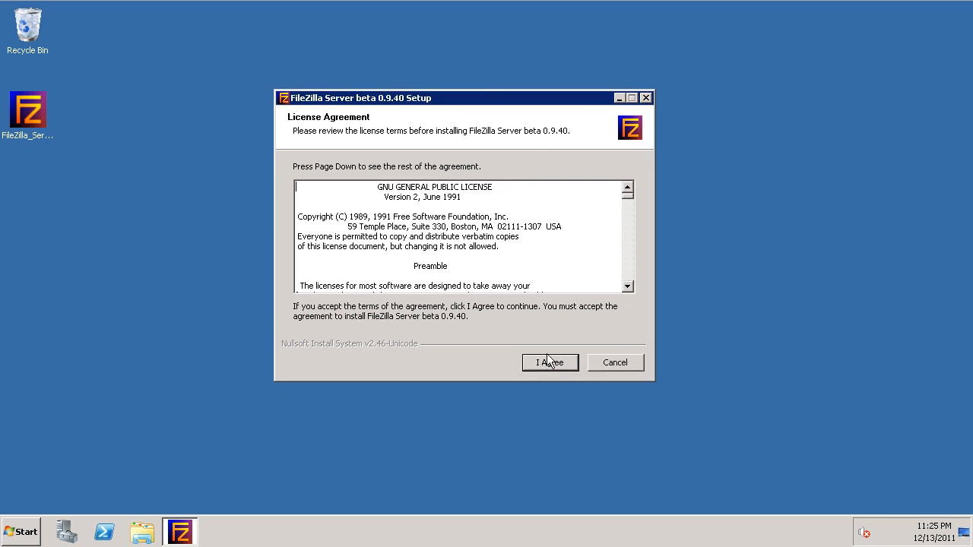
pyautogui.click(551, 362)
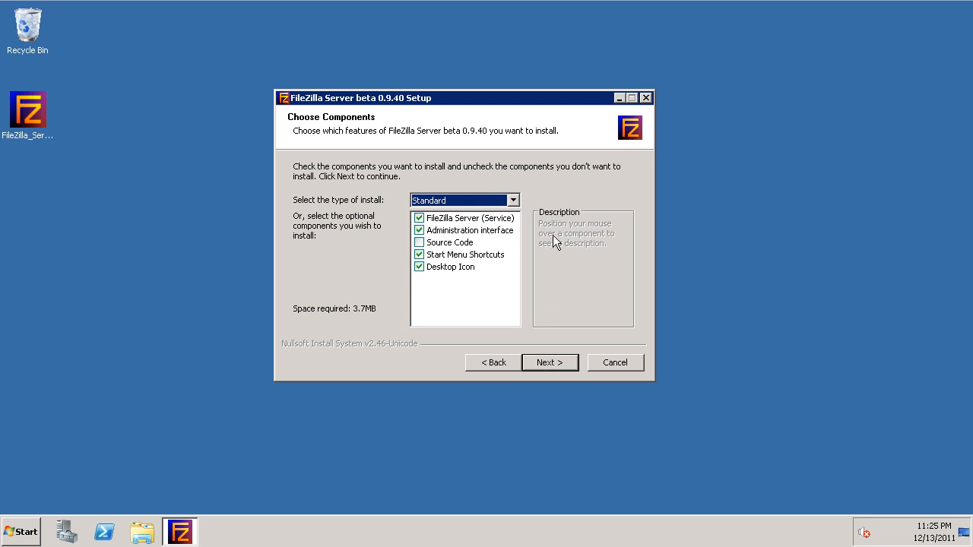
pyautogui.moveTo(471, 216)
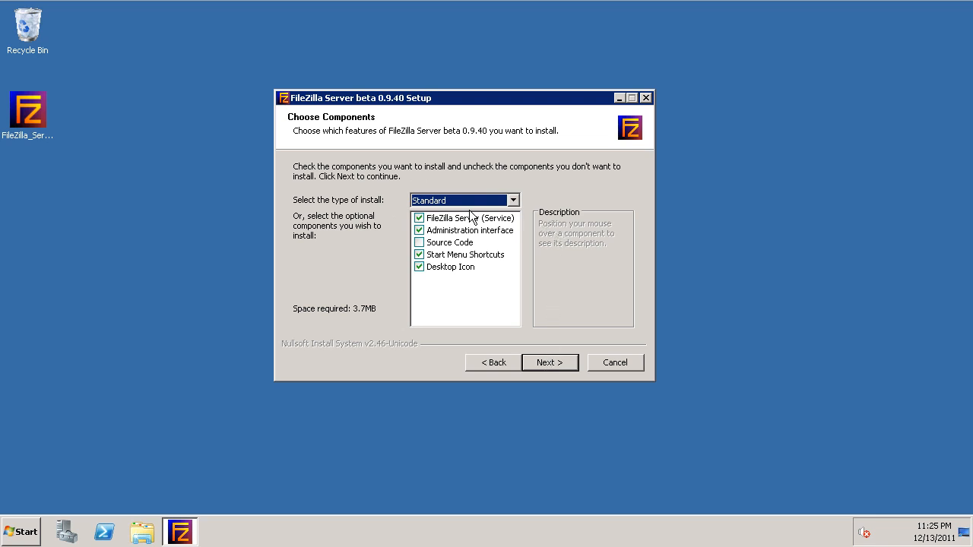
pyautogui.moveTo(550, 362)
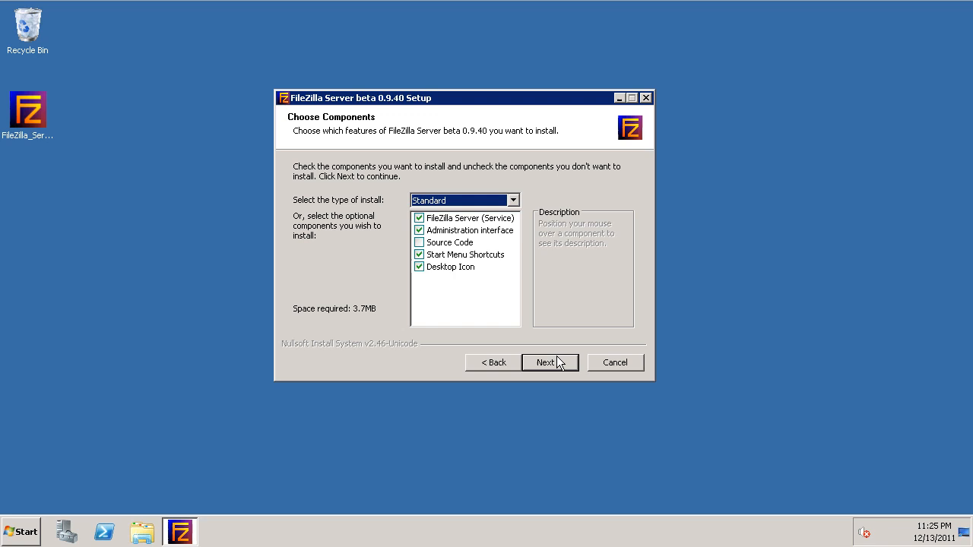
# Install FileZilla Server with Standard components in the default folder, interface set to start manually
pyautogui.click(546, 362)
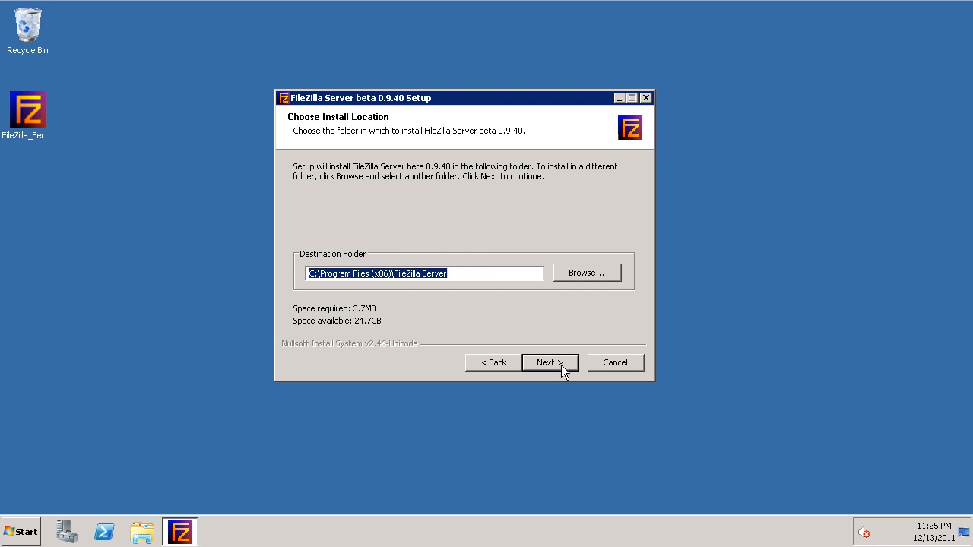
pyautogui.click(550, 362)
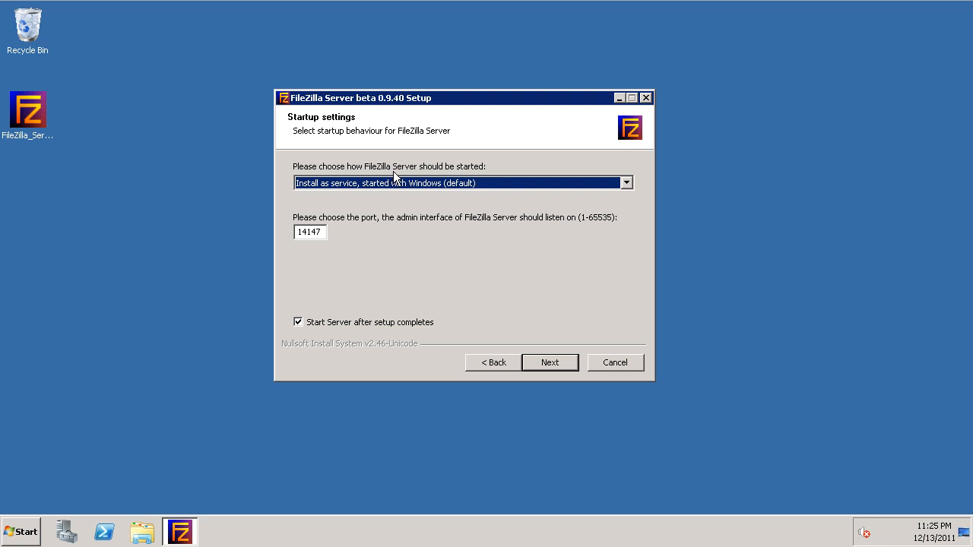
pyautogui.moveTo(459, 195)
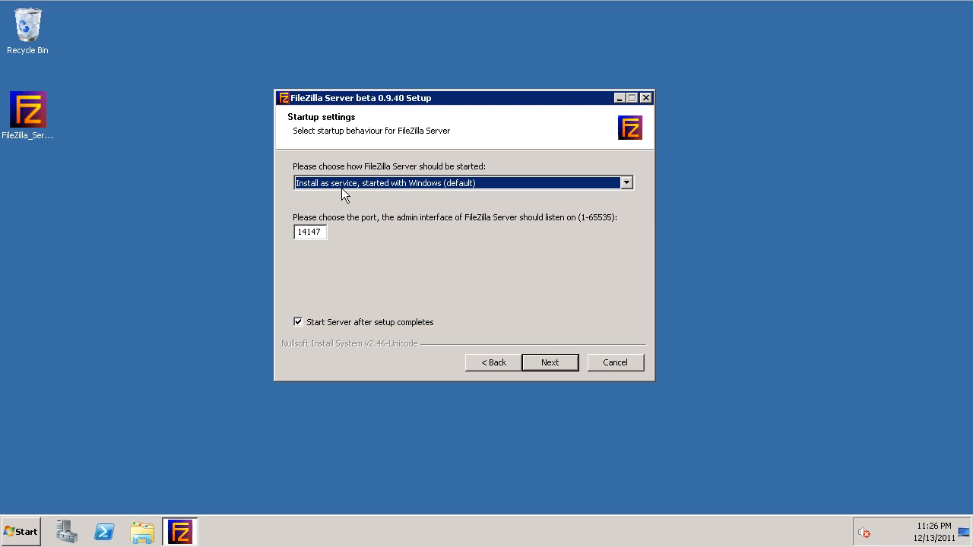
pyautogui.moveTo(407, 195)
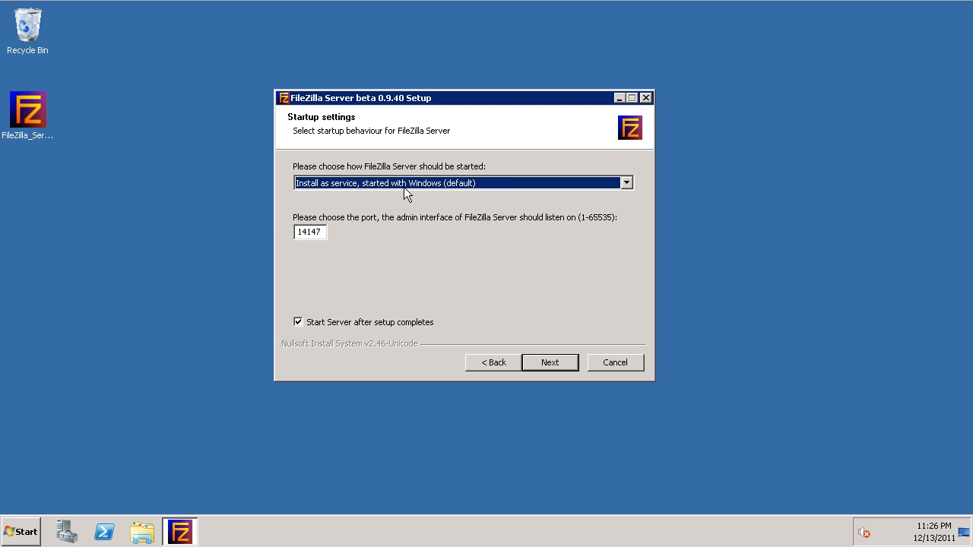
pyautogui.moveTo(433, 99)
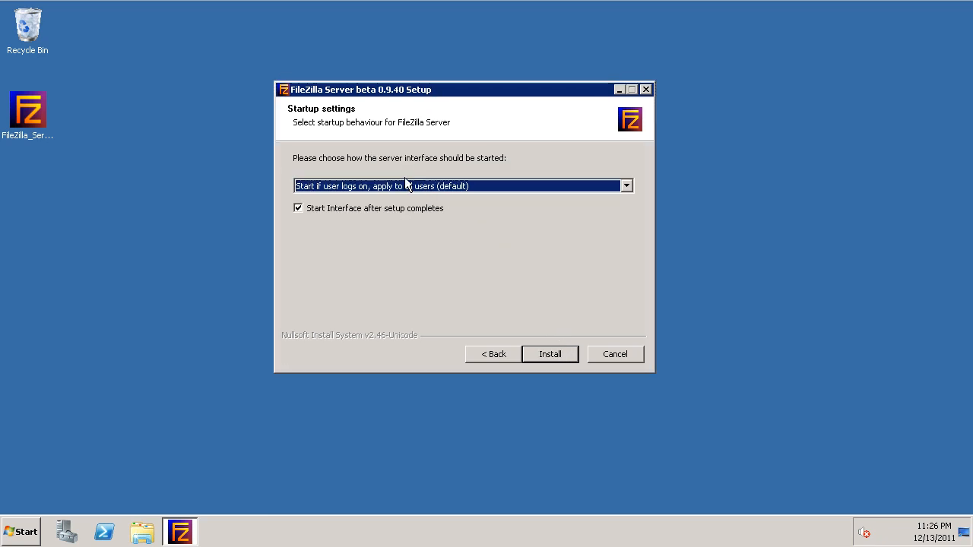
pyautogui.moveTo(553, 167)
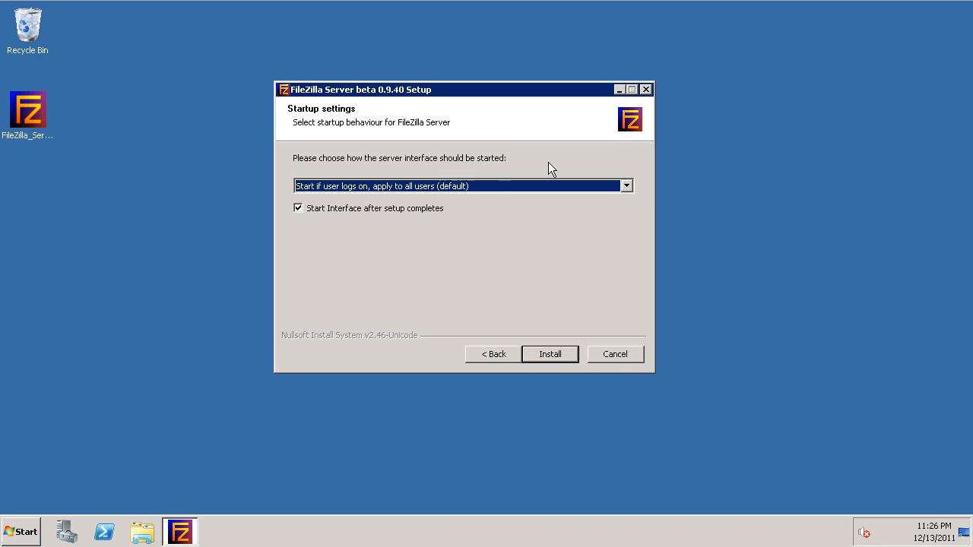
pyautogui.moveTo(546, 101)
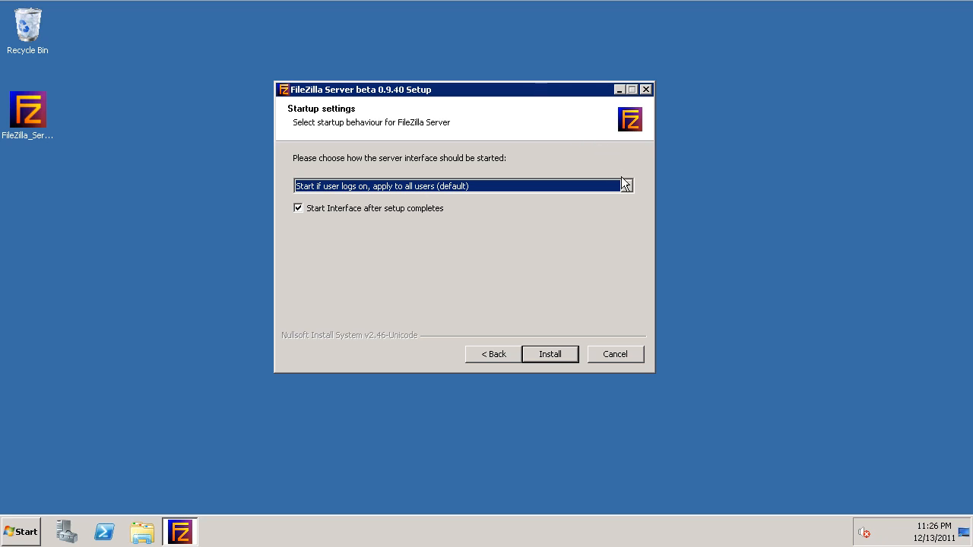
pyautogui.moveTo(626, 190)
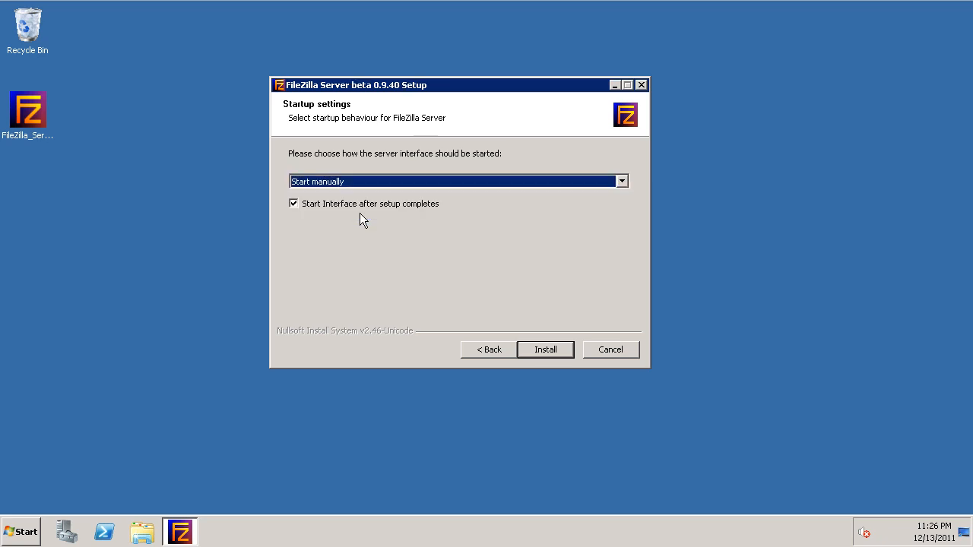
pyautogui.moveTo(543, 326)
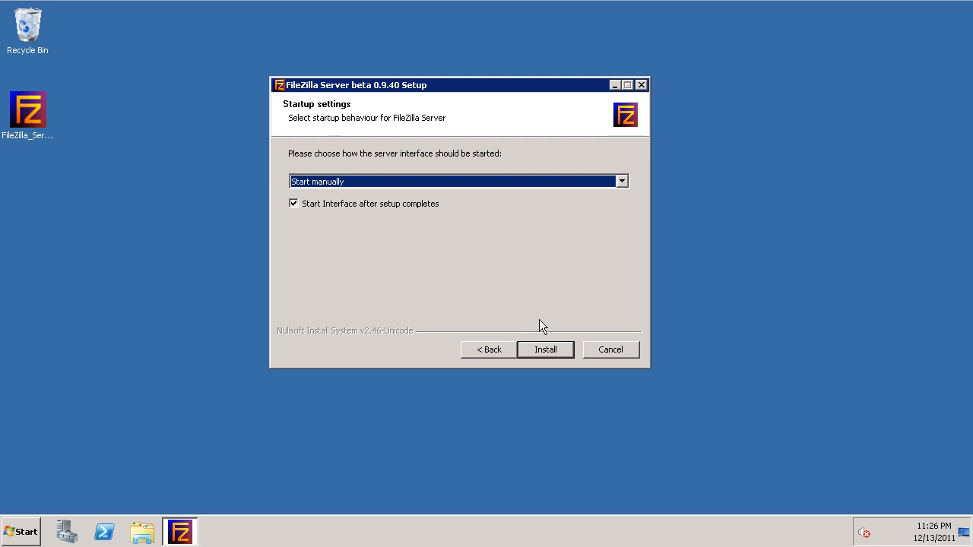
pyautogui.click(544, 350)
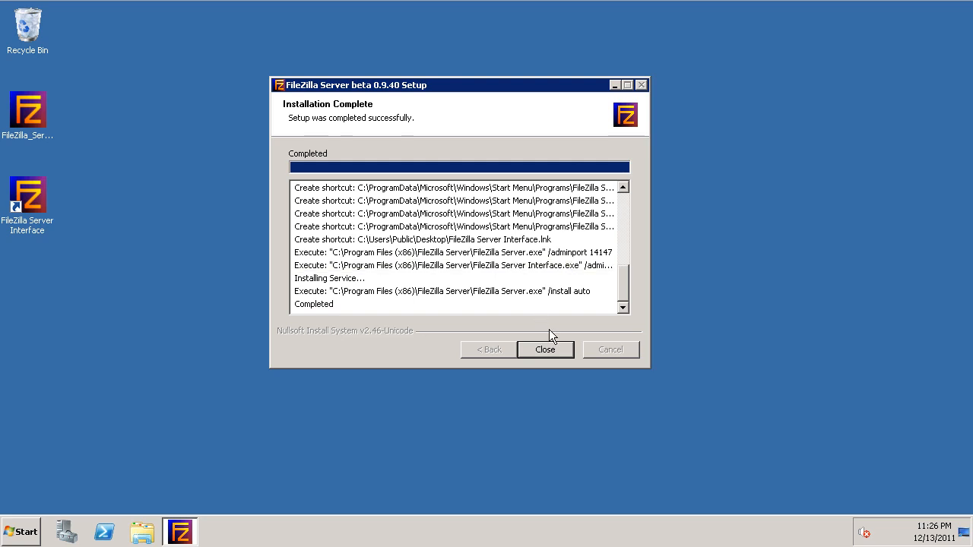
# Close the installer and connect the admin interface to the local server 127.0.0.1 until logged on
pyautogui.click(544, 350)
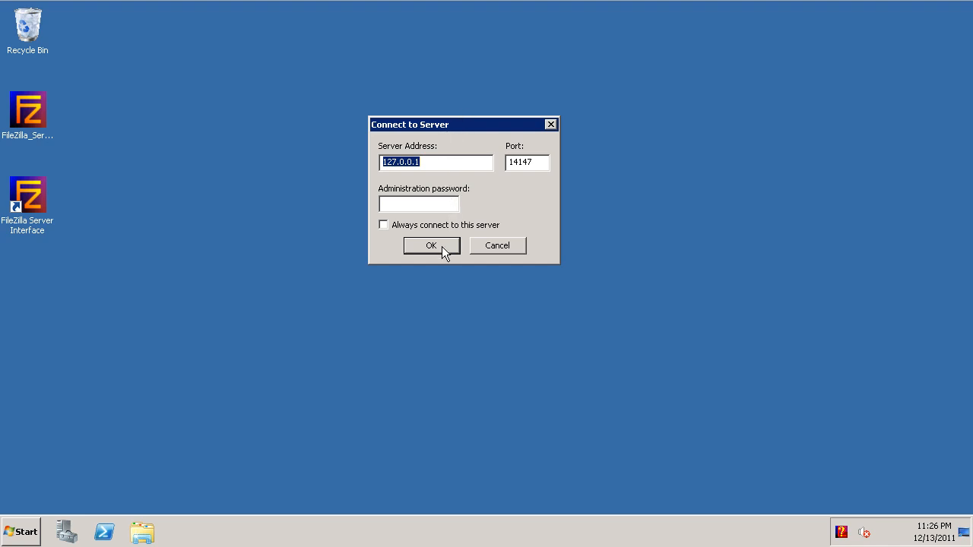
pyautogui.click(430, 245)
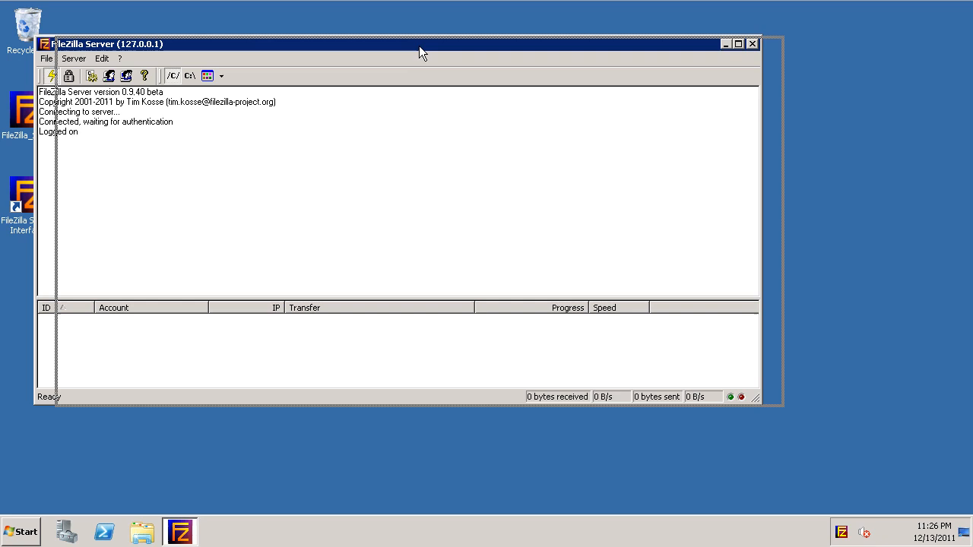
pyautogui.moveTo(423, 51); pyautogui.dragTo(438, 43)
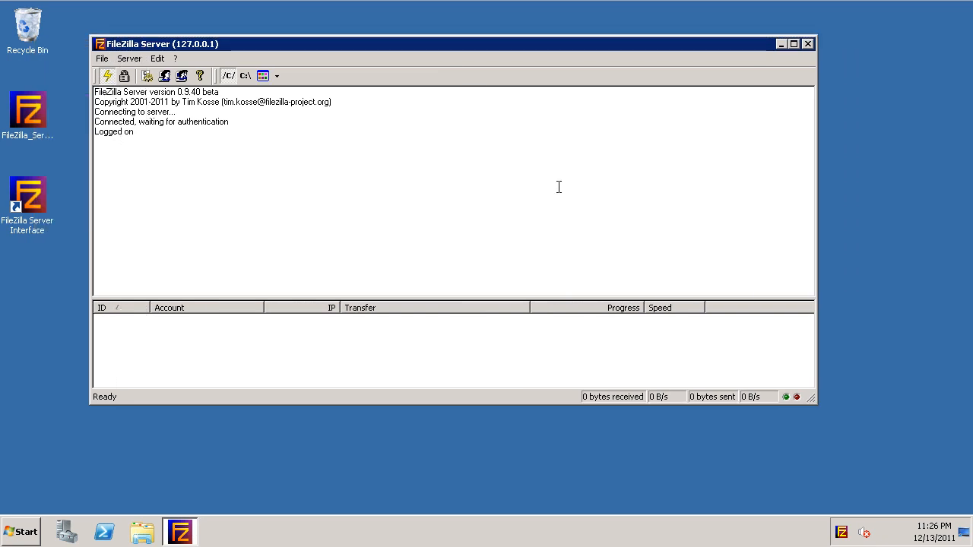
pyautogui.moveTo(303, 151)
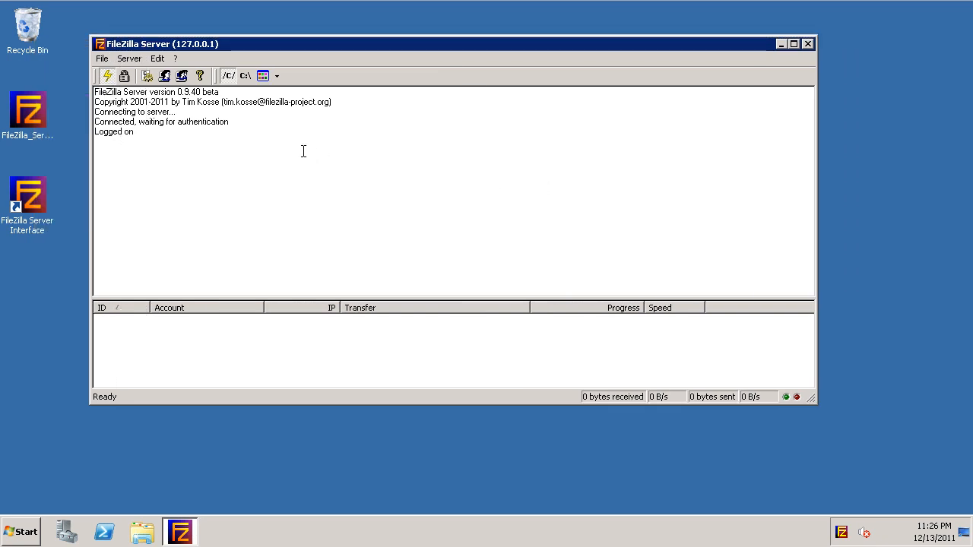
pyautogui.moveTo(164, 76)
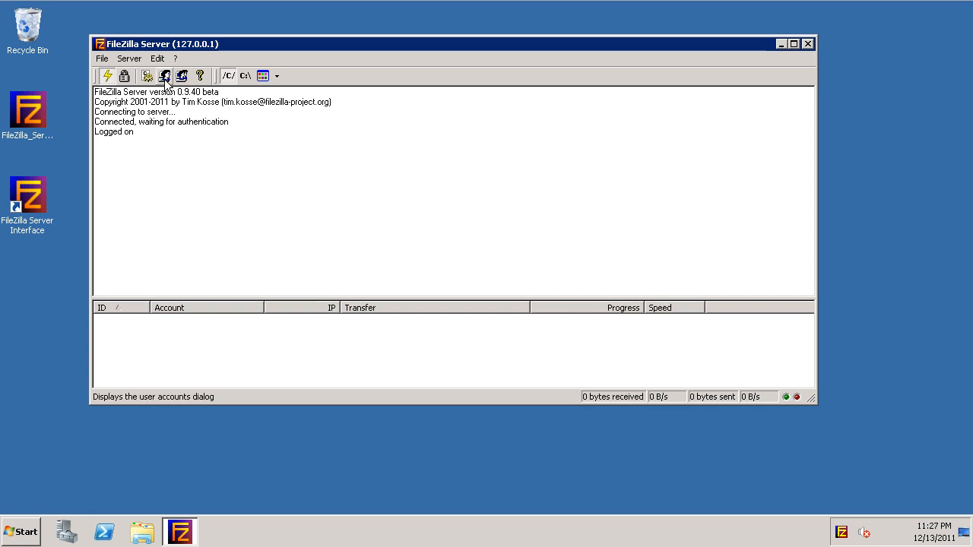
# Add a new user account named FTPUser and require a password for it
pyautogui.click(164, 76)
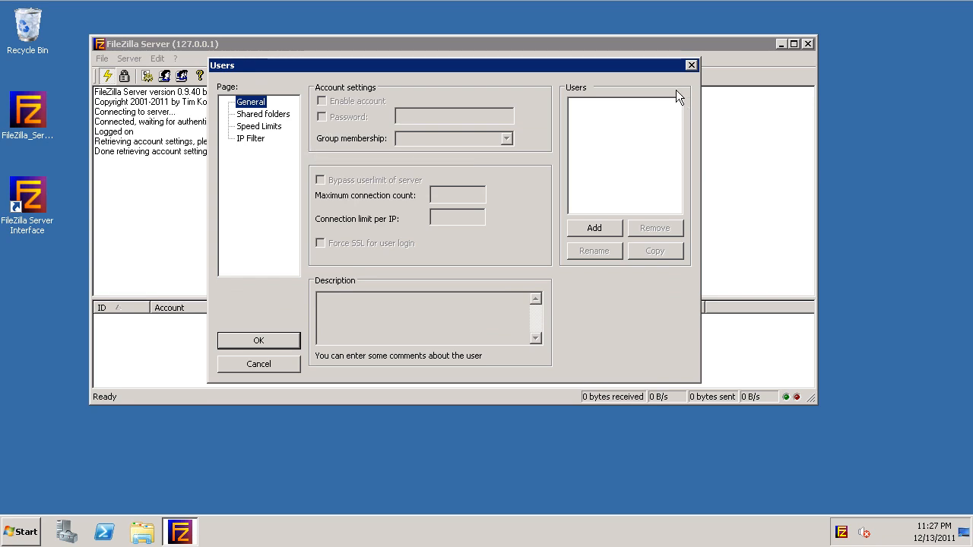
pyautogui.click(593, 228)
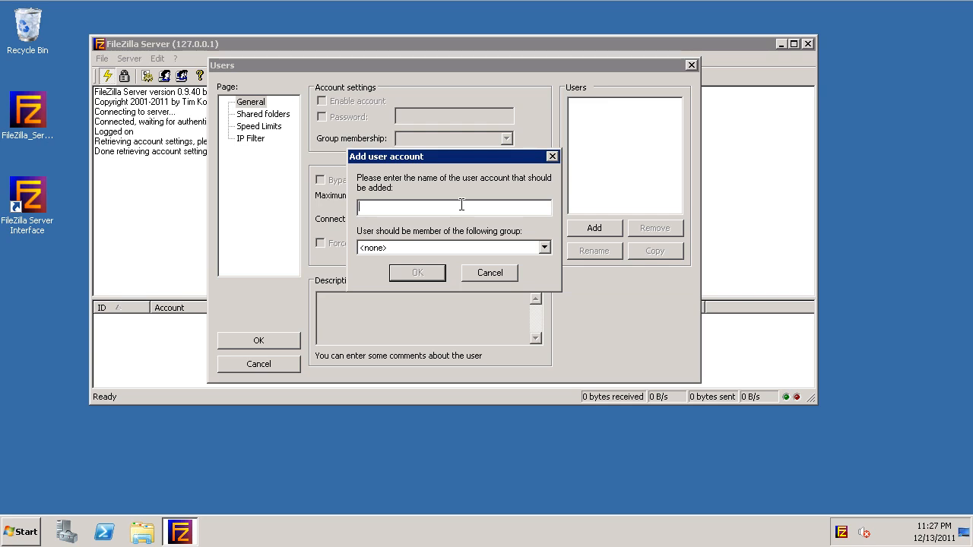
pyautogui.write('F')
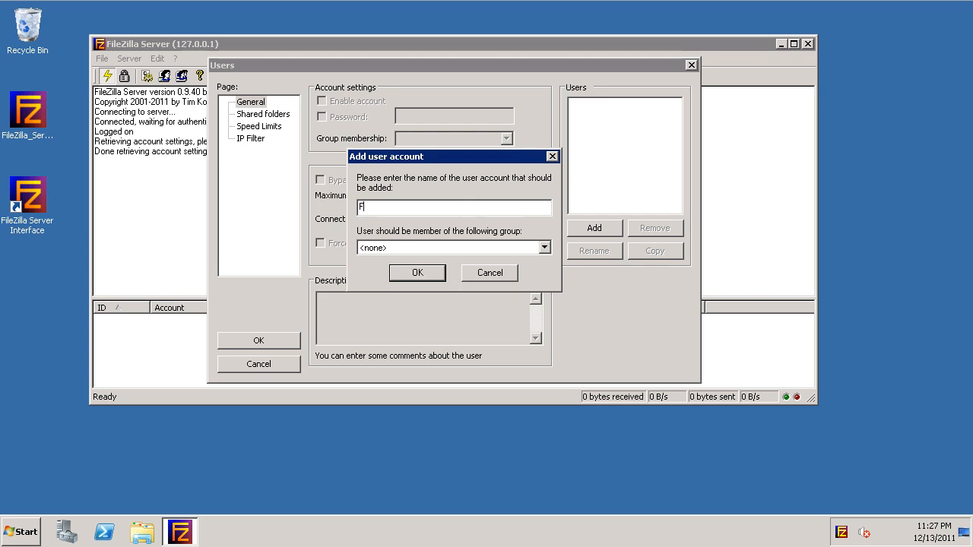
pyautogui.write('TPUser')
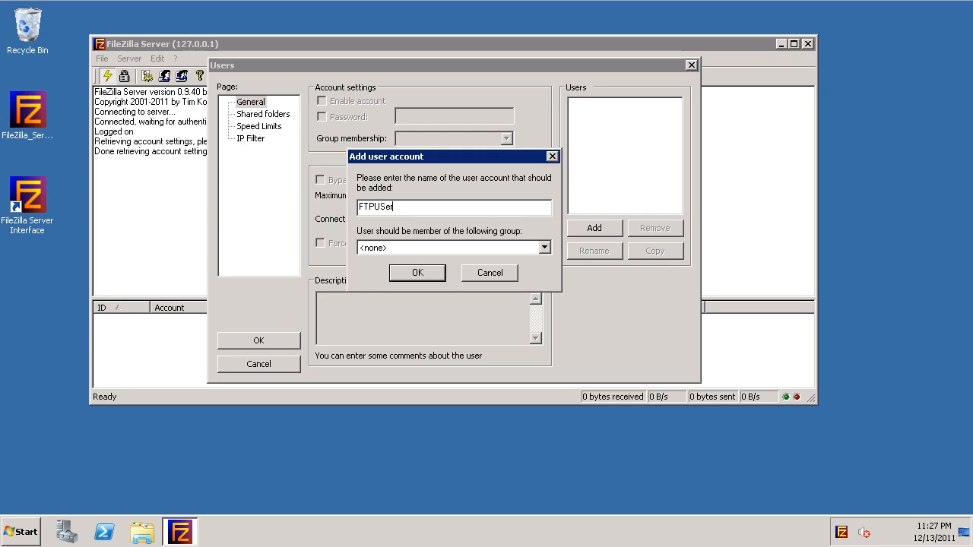
pyautogui.press('BackSpace')
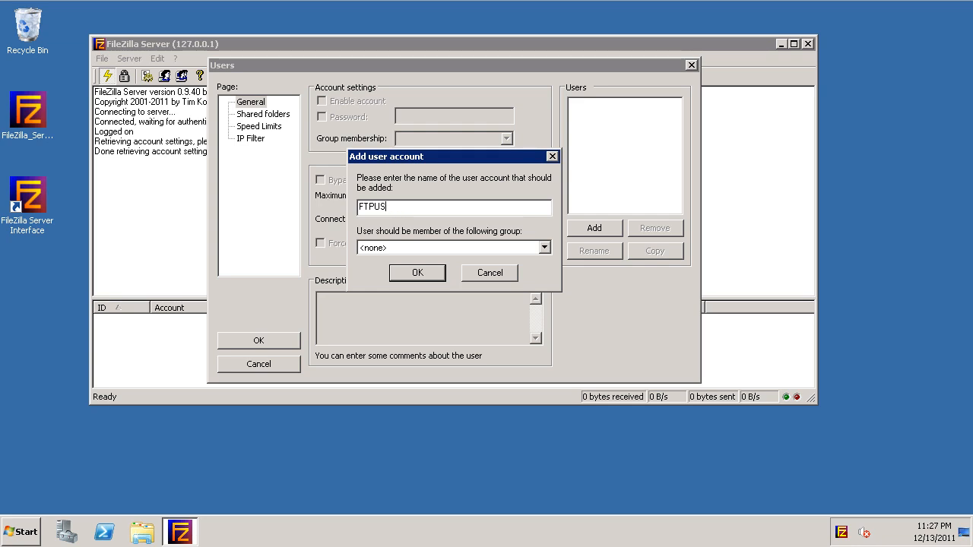
pyautogui.press('Backspace')
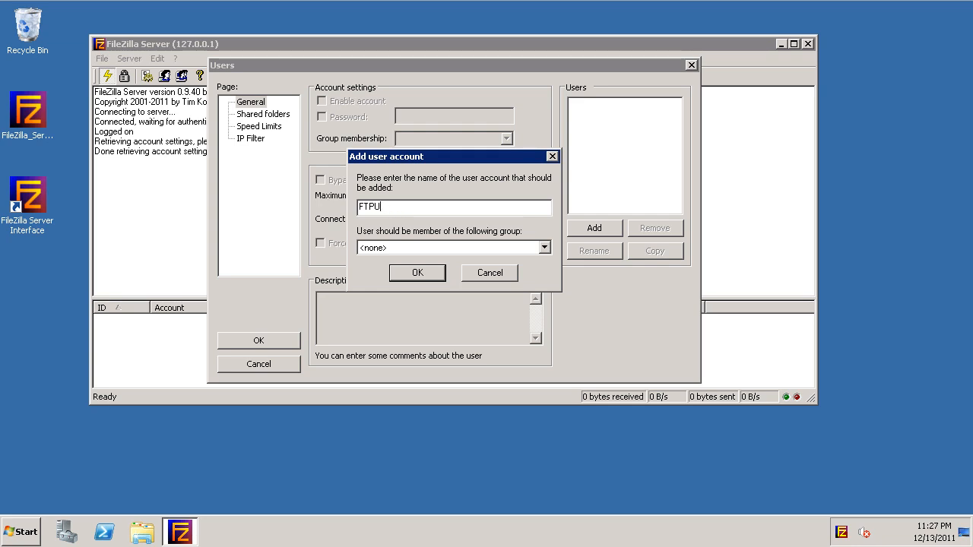
pyautogui.write('ser')
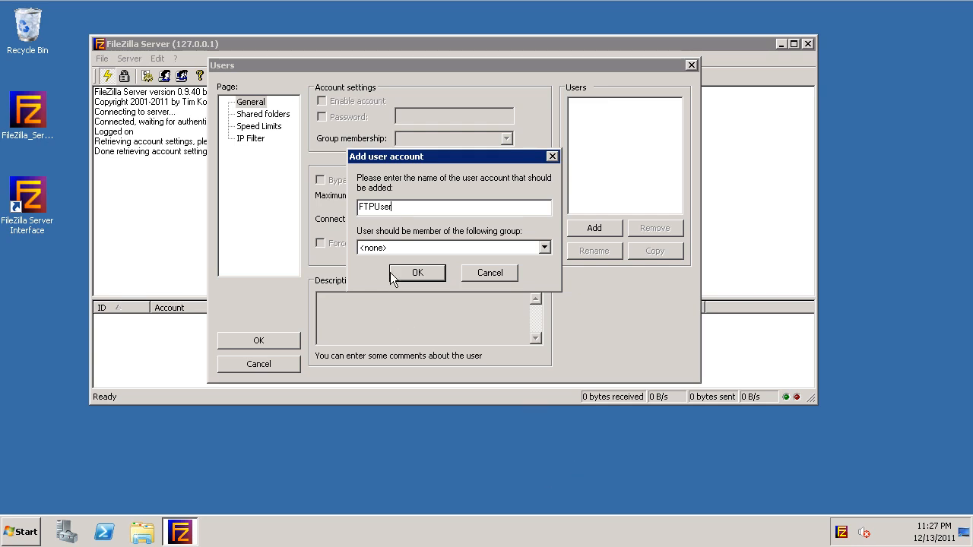
pyautogui.click(416, 274)
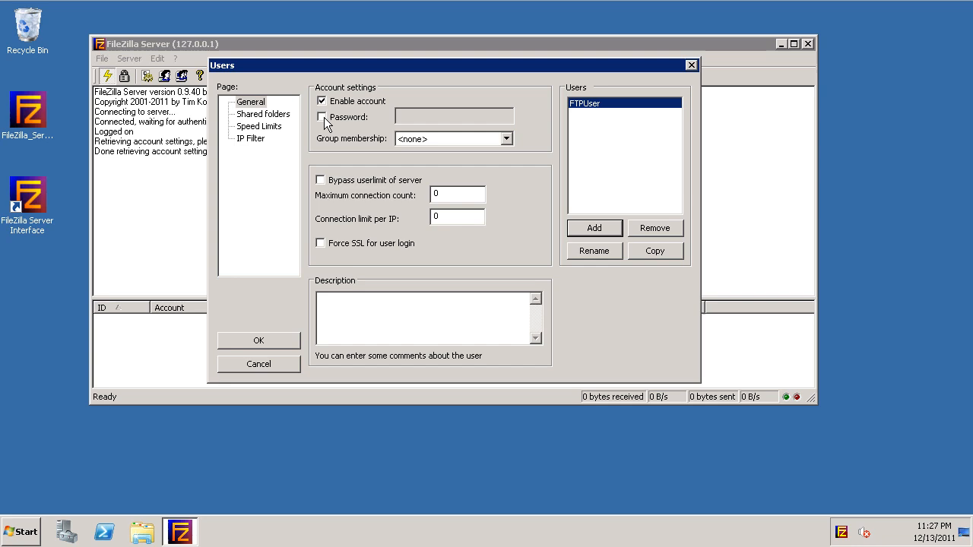
pyautogui.click(323, 116)
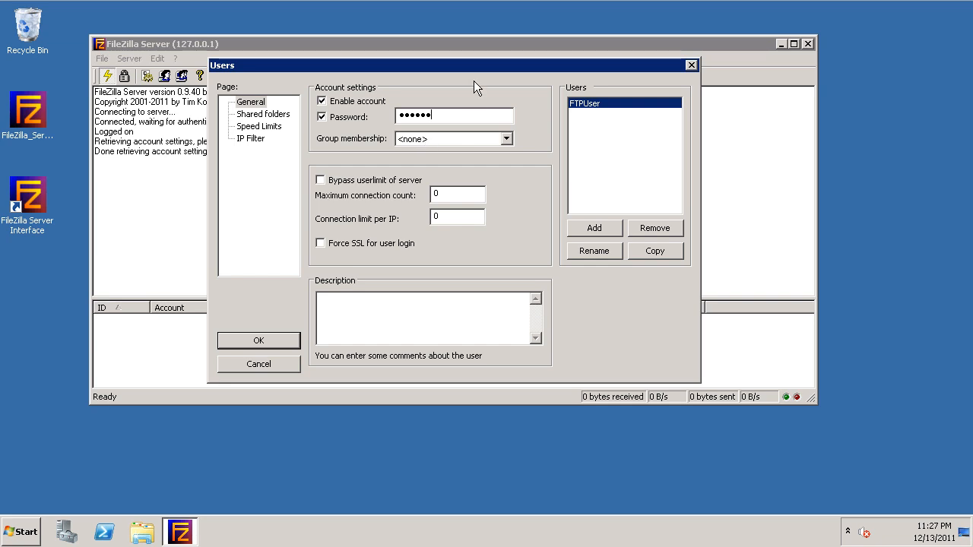
pyautogui.moveTo(465, 82)
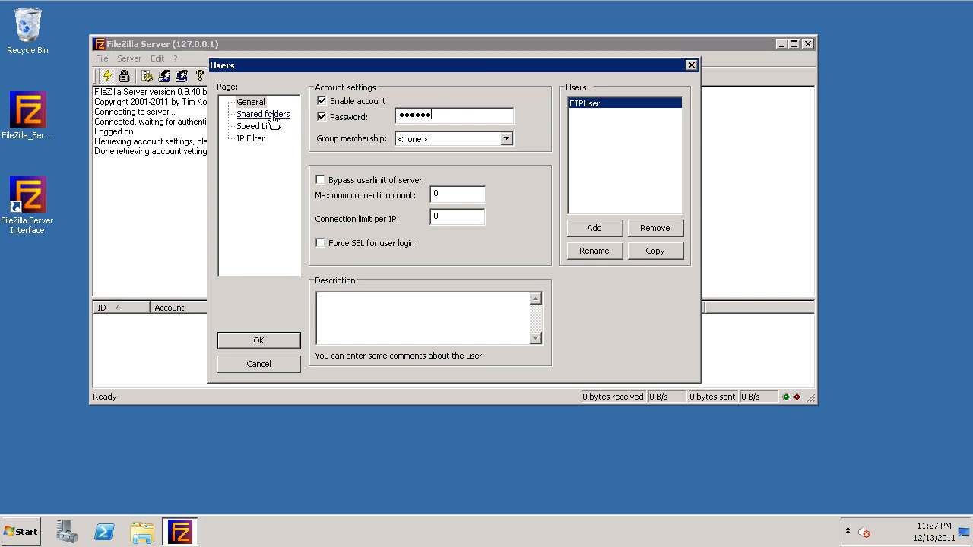
# Add C:\FTPRoot from Local Disk (C:) as a shared directory for FTPUser
pyautogui.click(263, 114)
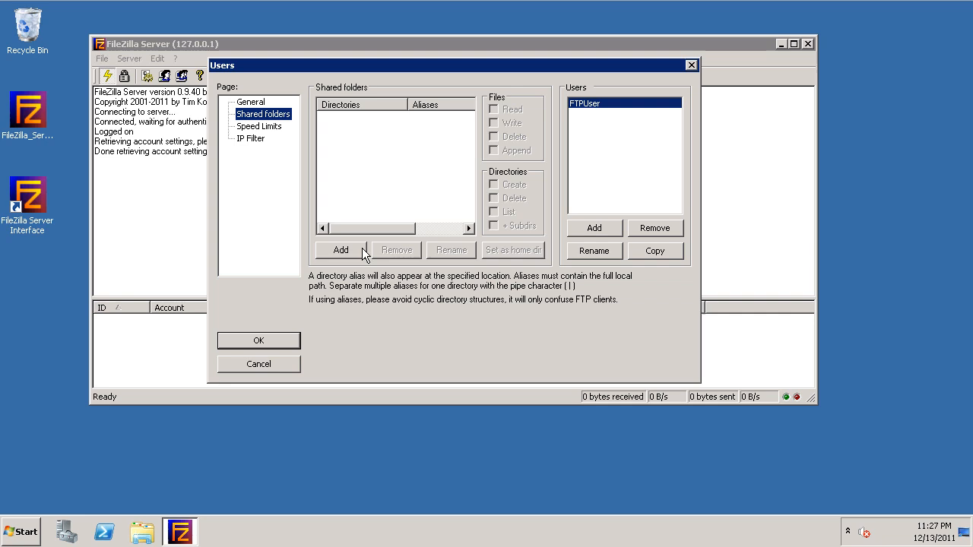
pyautogui.click(341, 249)
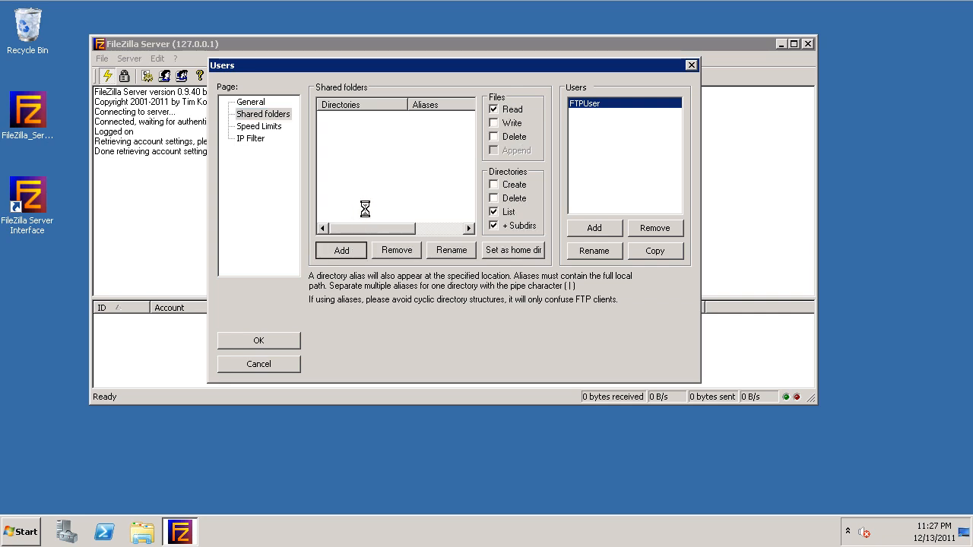
pyautogui.moveTo(373, 190)
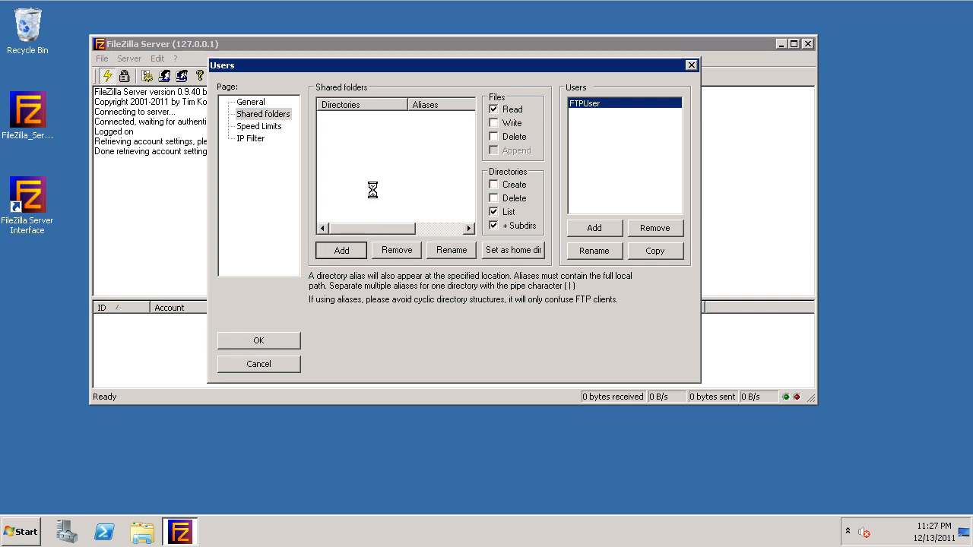
pyautogui.click(341, 249)
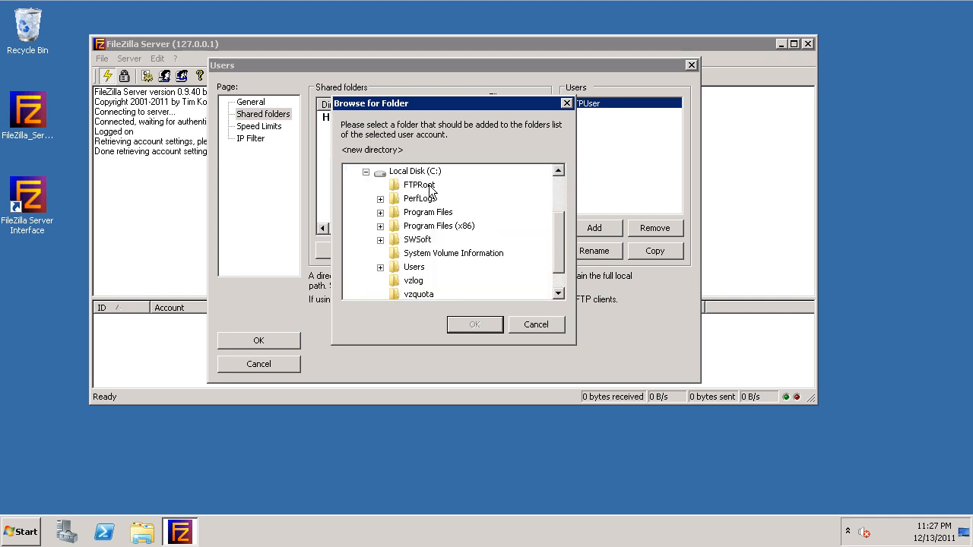
pyautogui.click(418, 185)
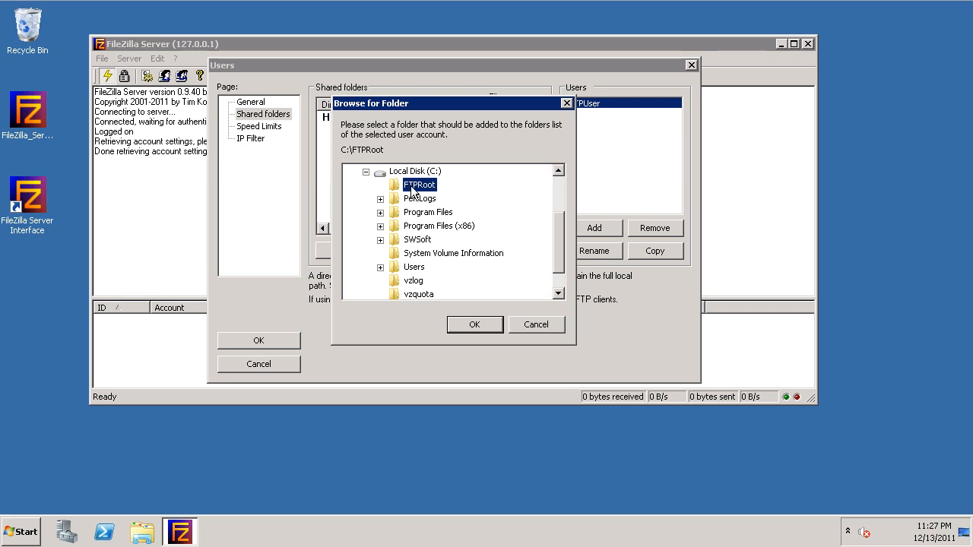
pyautogui.moveTo(473, 196)
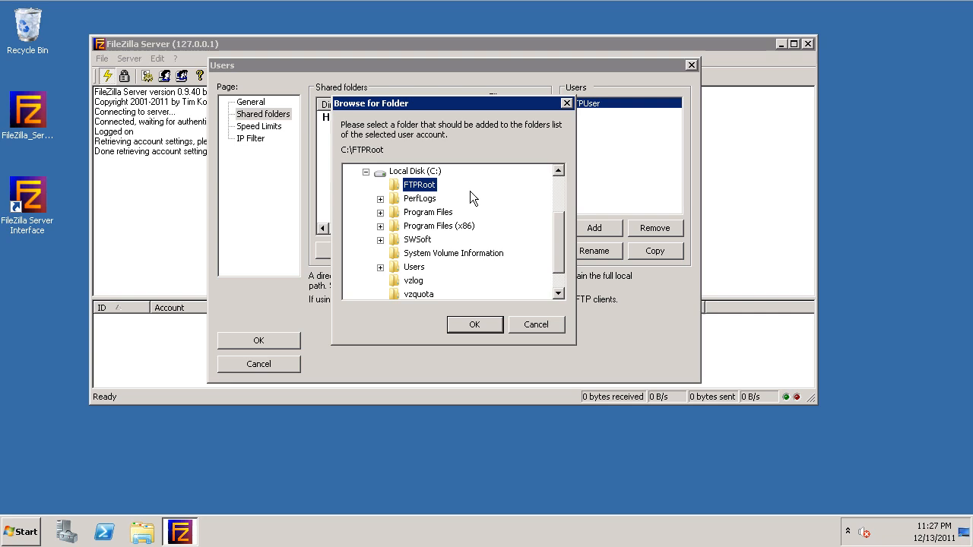
pyautogui.click(474, 325)
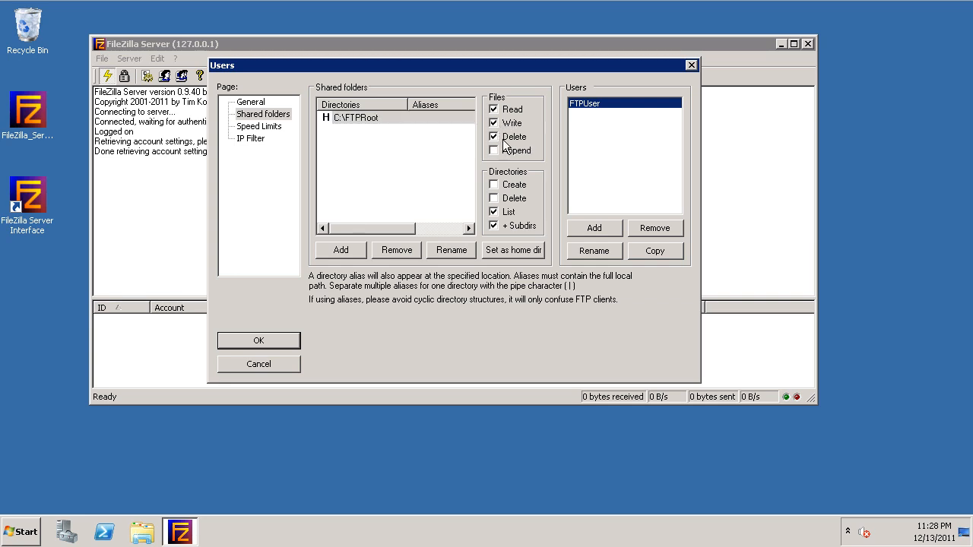
# Grant Write, Delete, Append, Create and Delete directory permissions on C:\FTPRoot and save the account
pyautogui.click(494, 150)
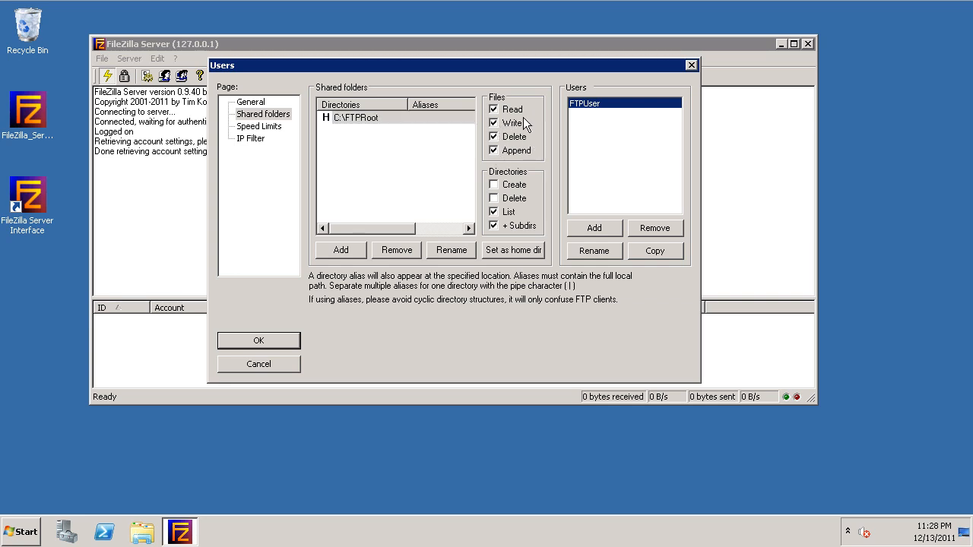
pyautogui.click(494, 124)
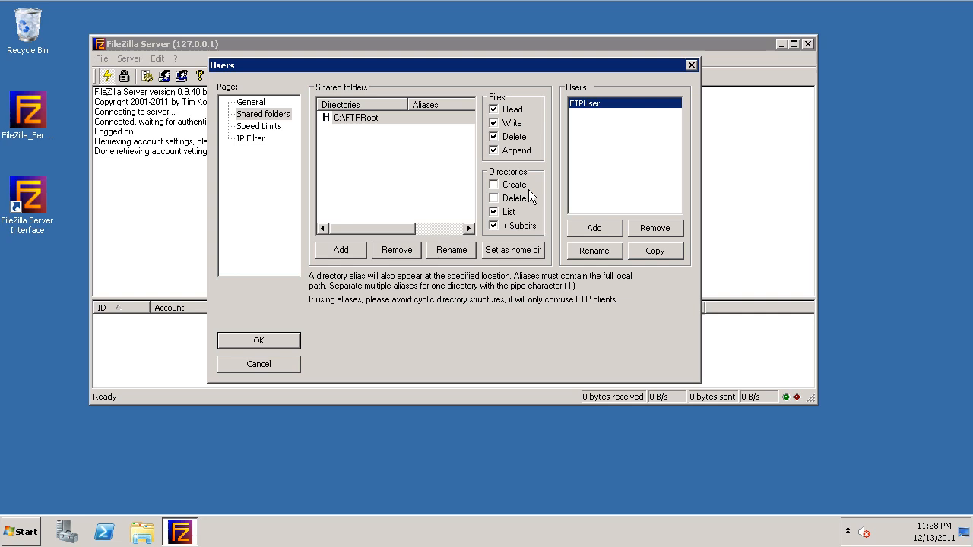
pyautogui.click(494, 184)
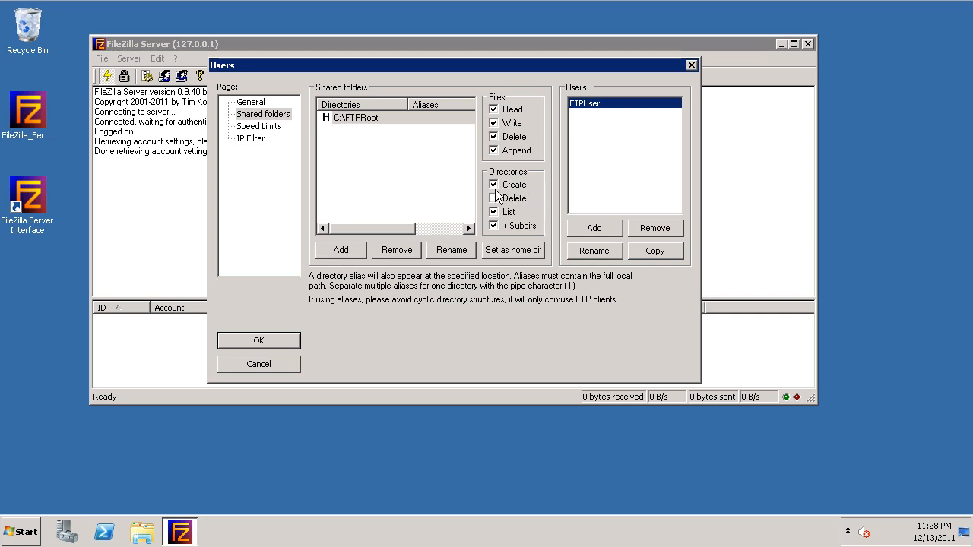
pyautogui.click(495, 198)
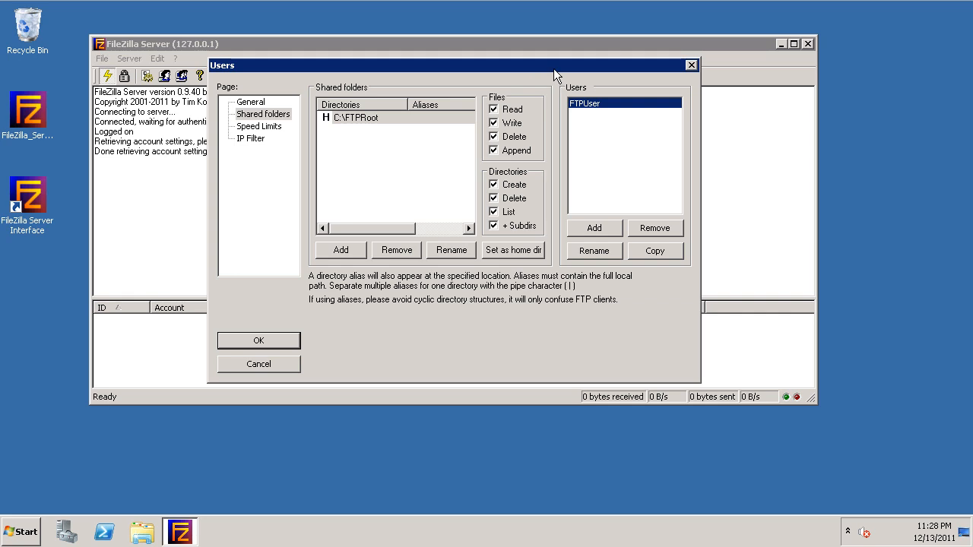
pyautogui.moveTo(471, 153)
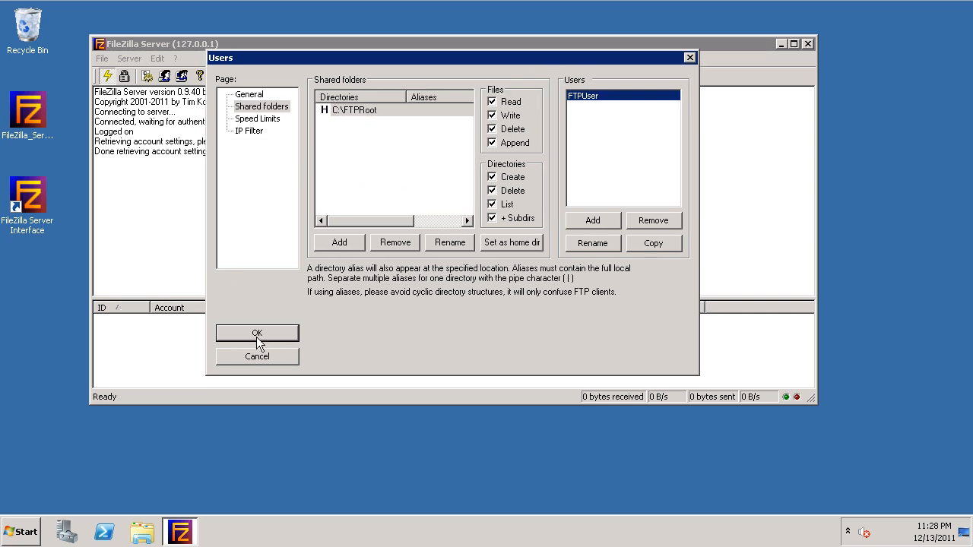
pyautogui.click(257, 333)
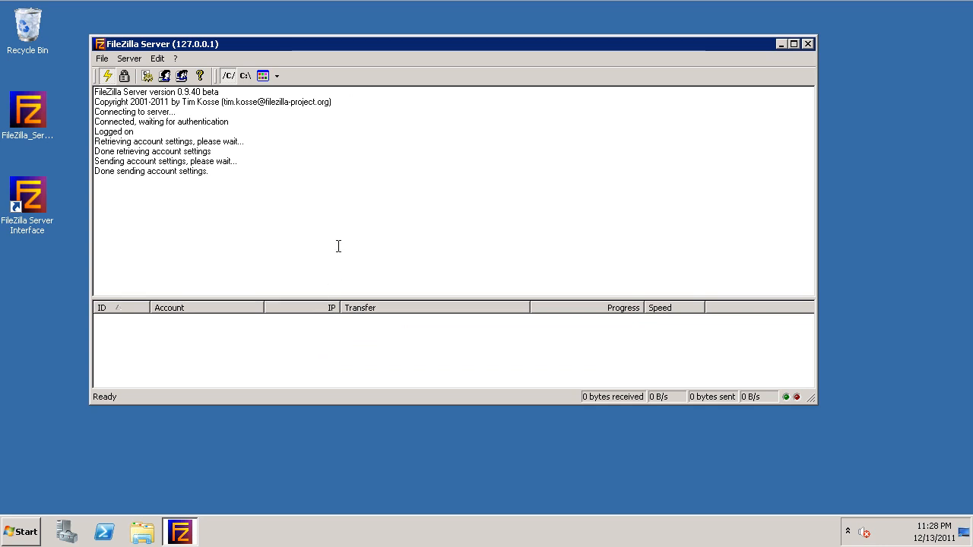
pyautogui.moveTo(842, 43)
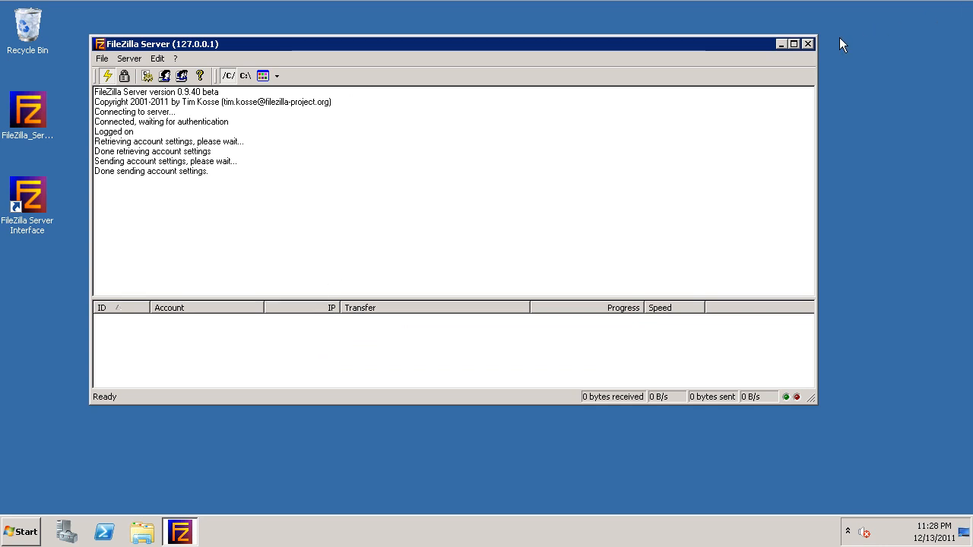
# Close the admin interface and launch Windows Firewall with Advanced Security from the Start menu
pyautogui.click(809, 43)
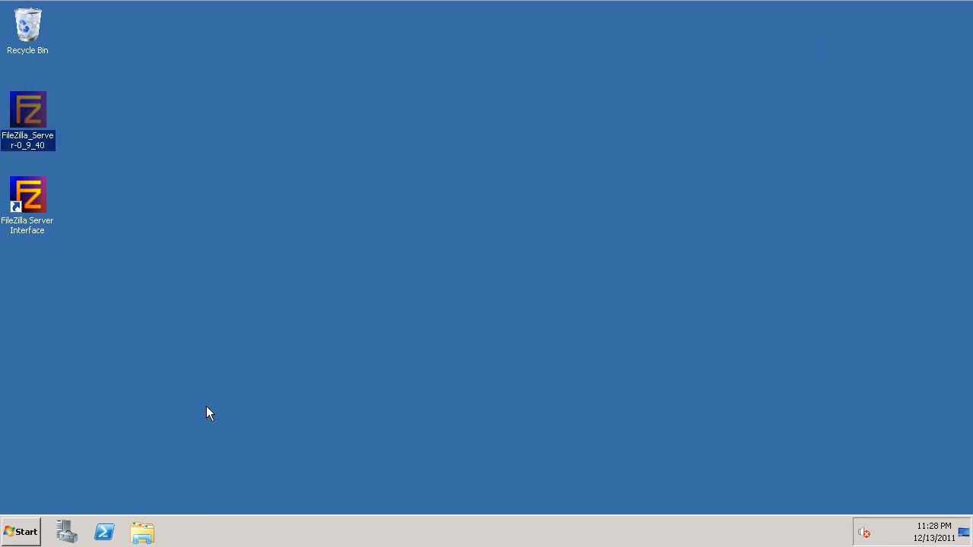
pyautogui.moveTo(42, 490)
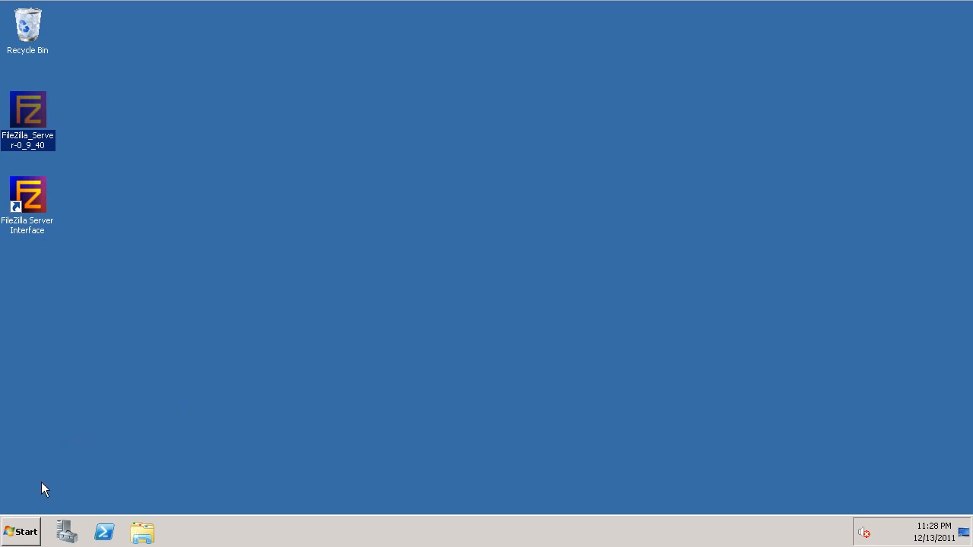
pyautogui.moveTo(24, 530)
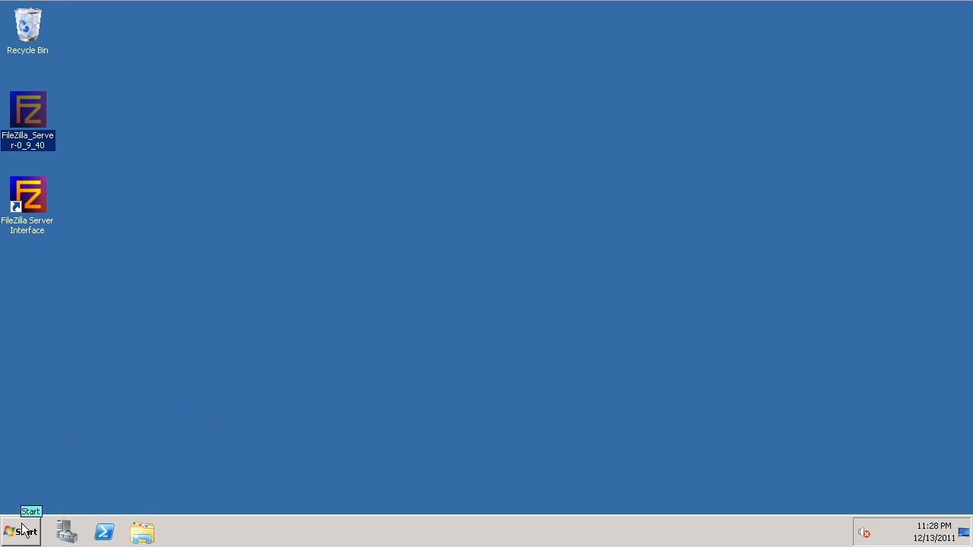
pyautogui.moveTo(158, 371)
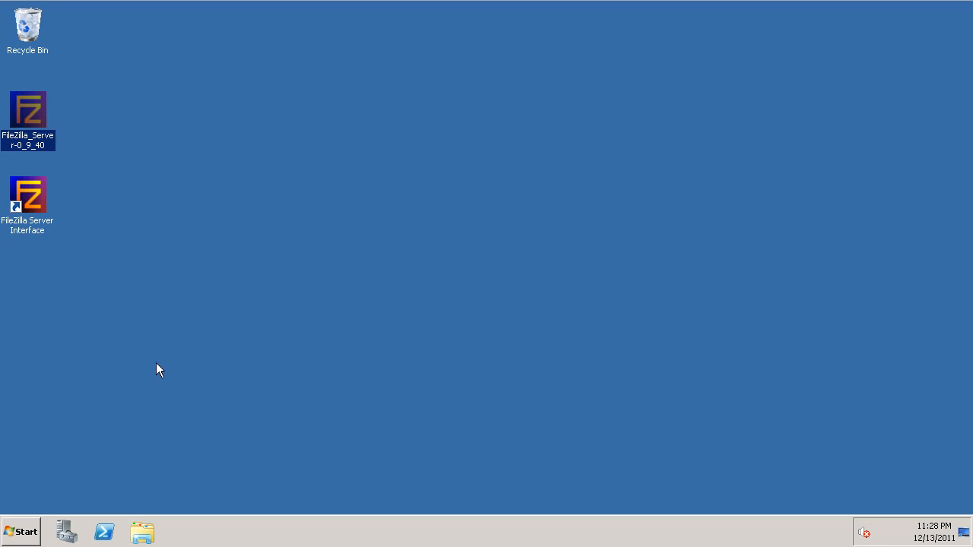
pyautogui.moveTo(170, 264)
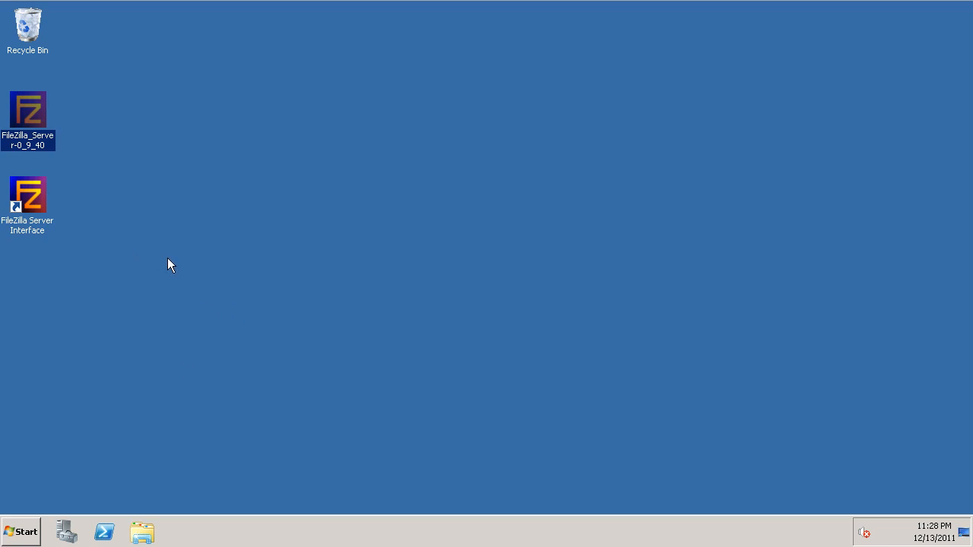
pyautogui.moveTo(167, 368)
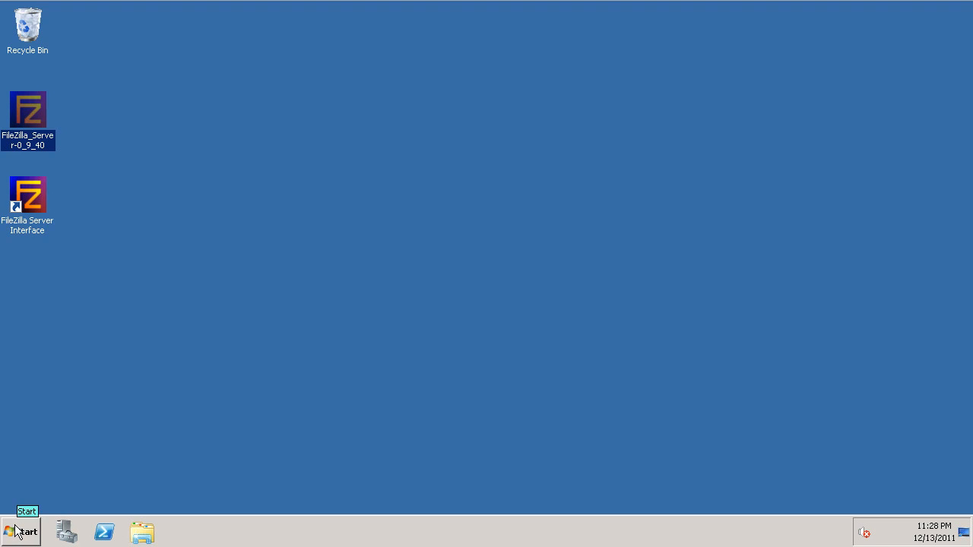
pyautogui.click(21, 532)
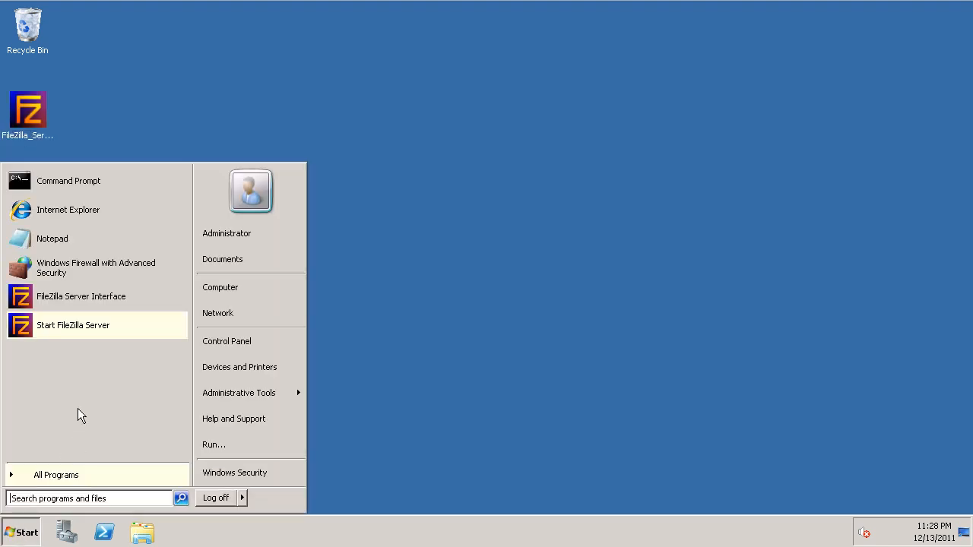
pyautogui.moveTo(251, 392)
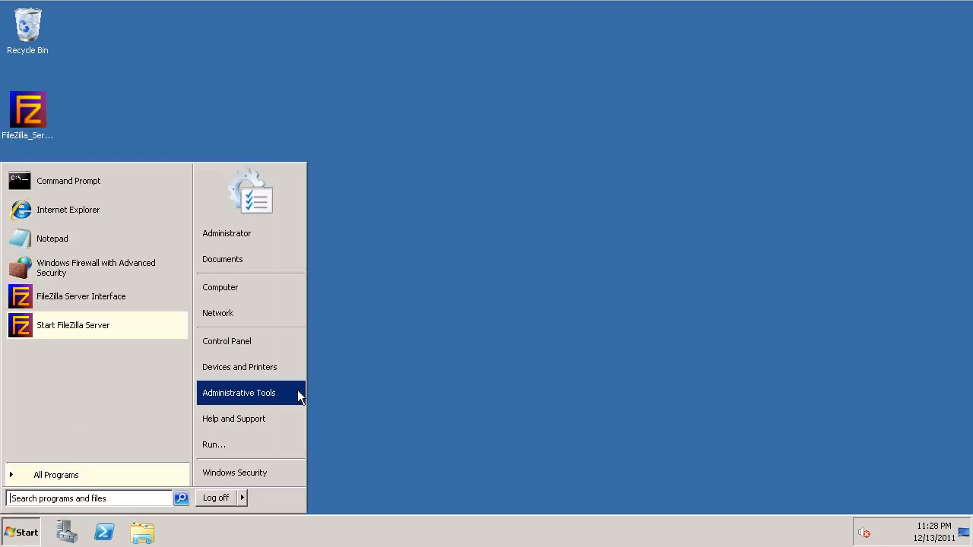
pyautogui.click(238, 393)
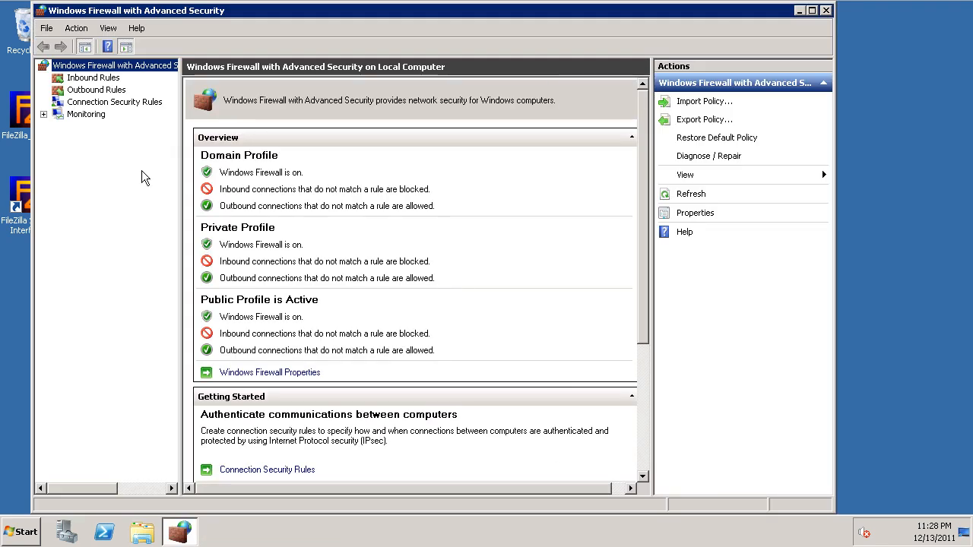
# Under Inbound Rules, start a New Rule of the Program type and continue to the program path
pyautogui.click(94, 77)
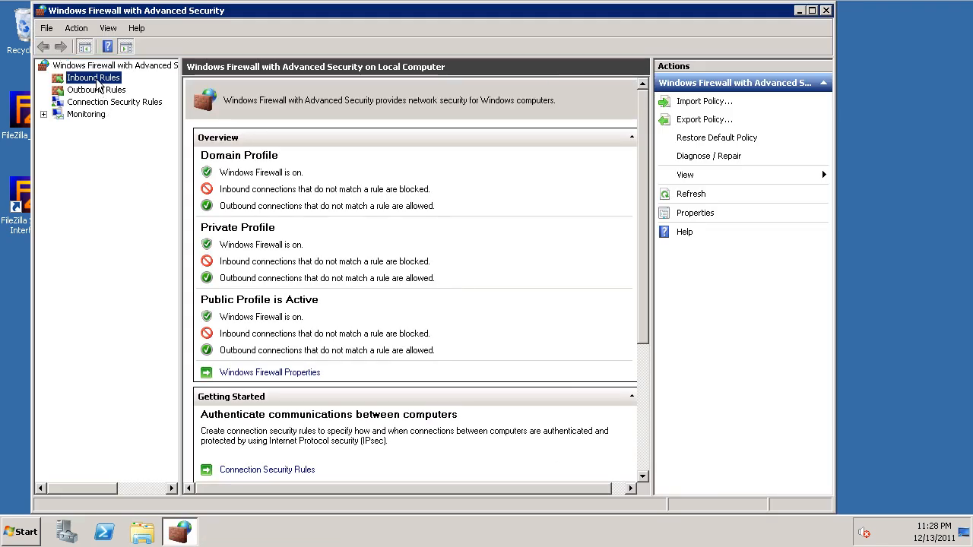
pyautogui.click(95, 76)
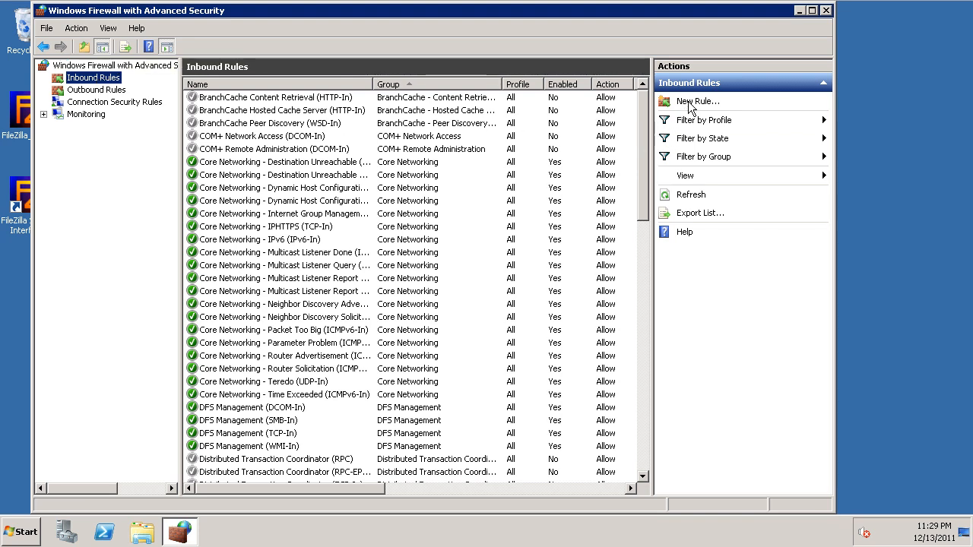
pyautogui.click(697, 100)
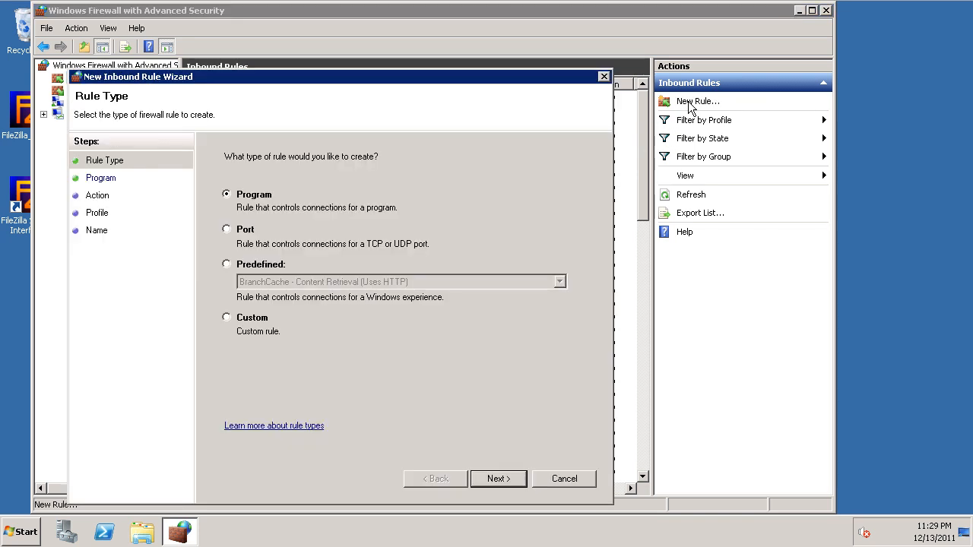
pyautogui.moveTo(398, 125)
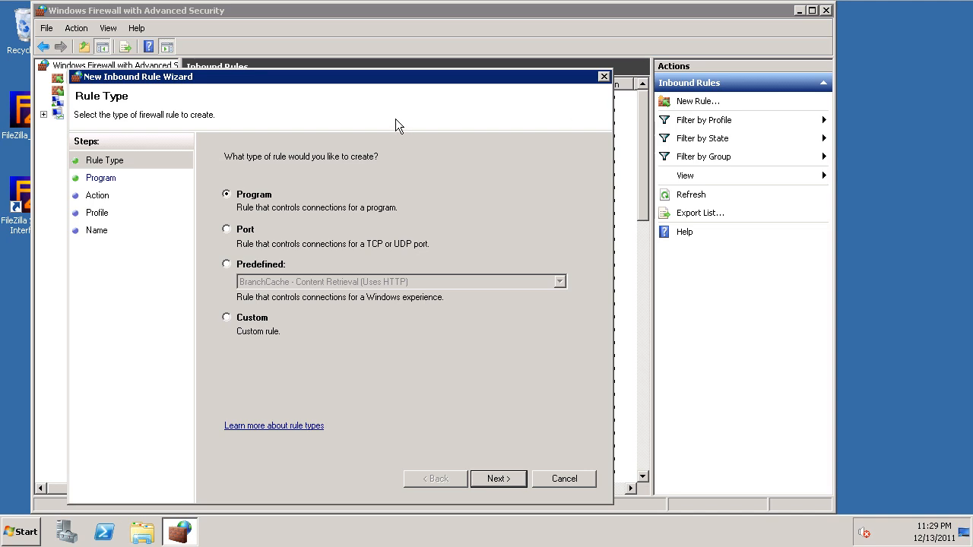
pyautogui.moveTo(343, 85)
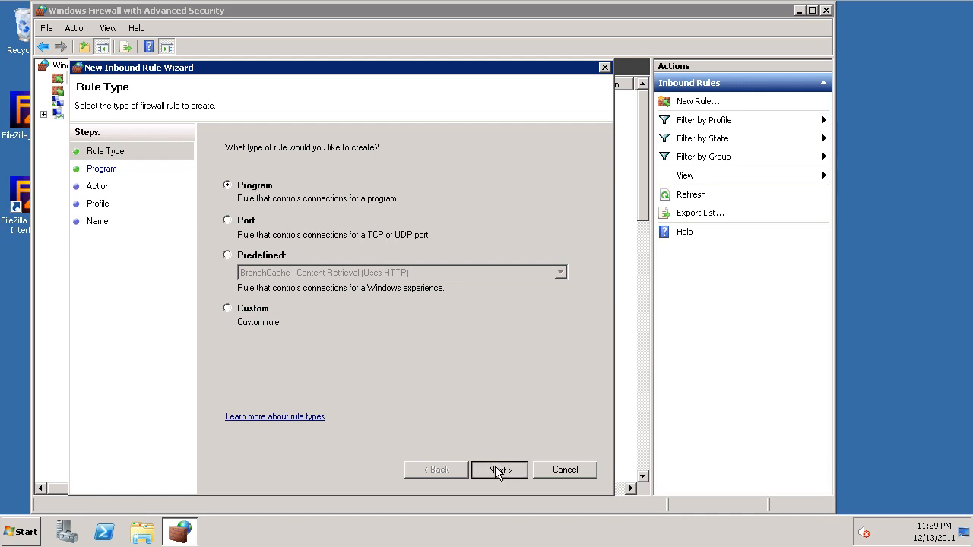
pyautogui.click(499, 469)
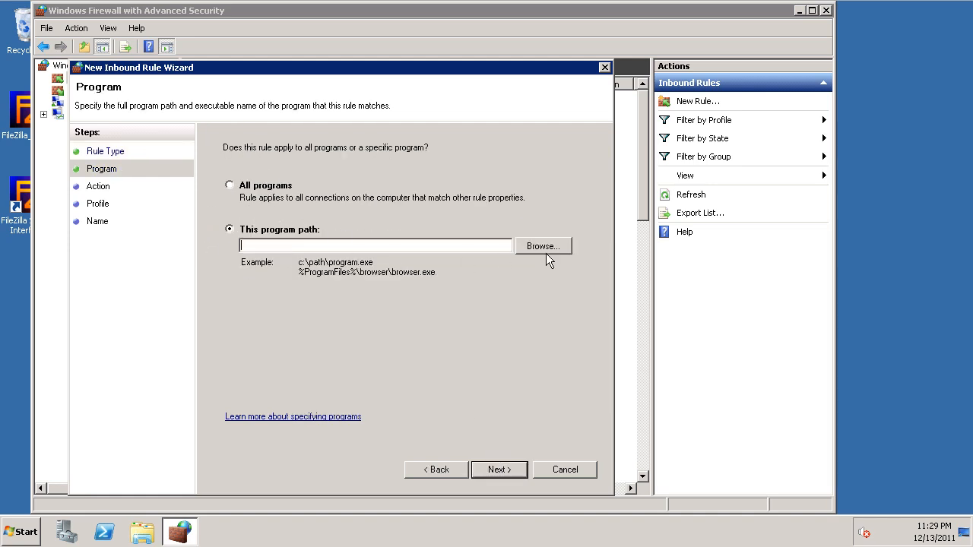
# Browse to C:\Program Files (x86)\FileZilla Server and choose FileZilla server.exe as the rule's program
pyautogui.click(543, 246)
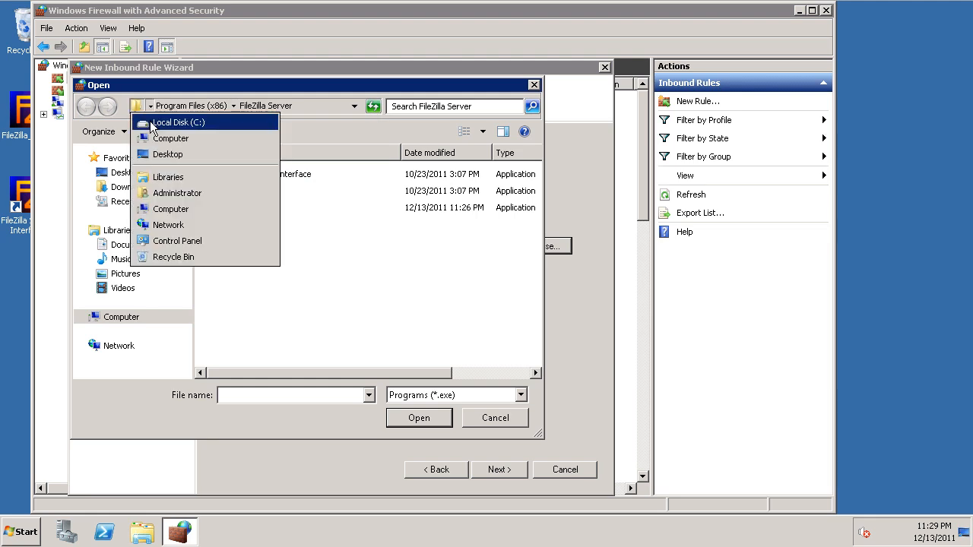
pyautogui.click(178, 122)
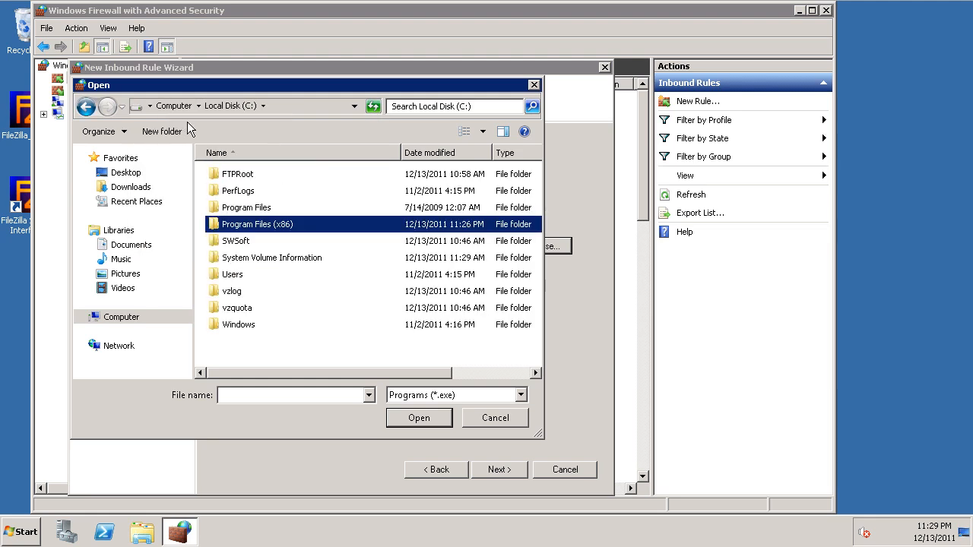
pyautogui.doubleClick(257, 224)
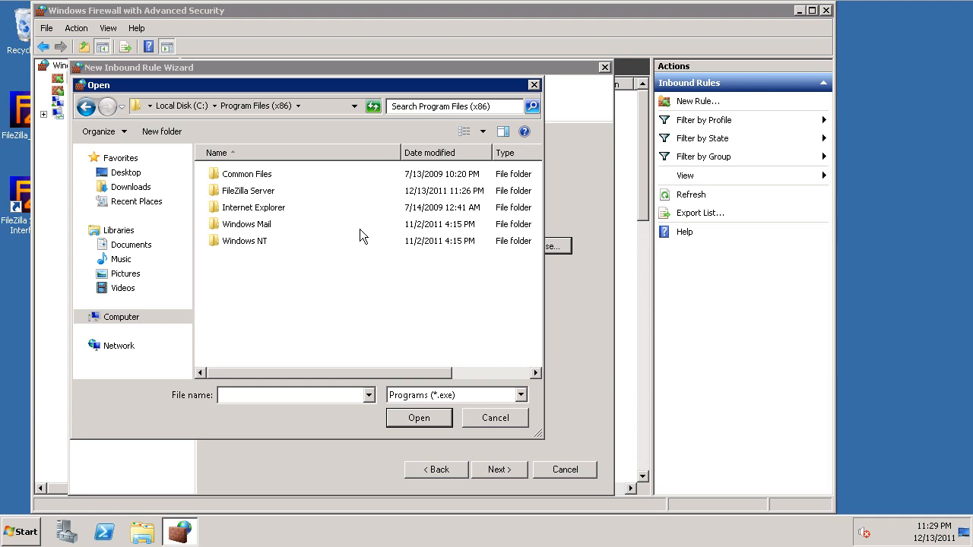
pyautogui.moveTo(261, 198)
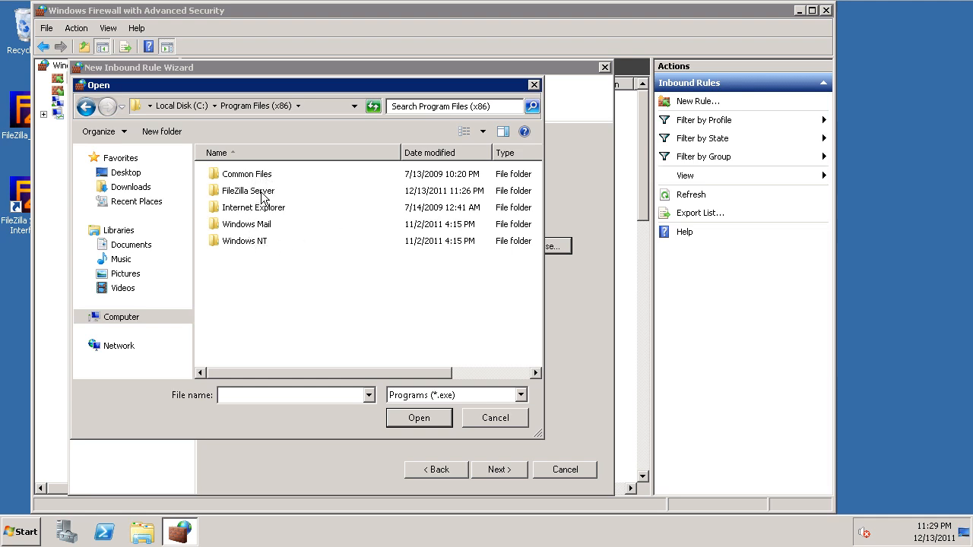
pyautogui.doubleClick(246, 190)
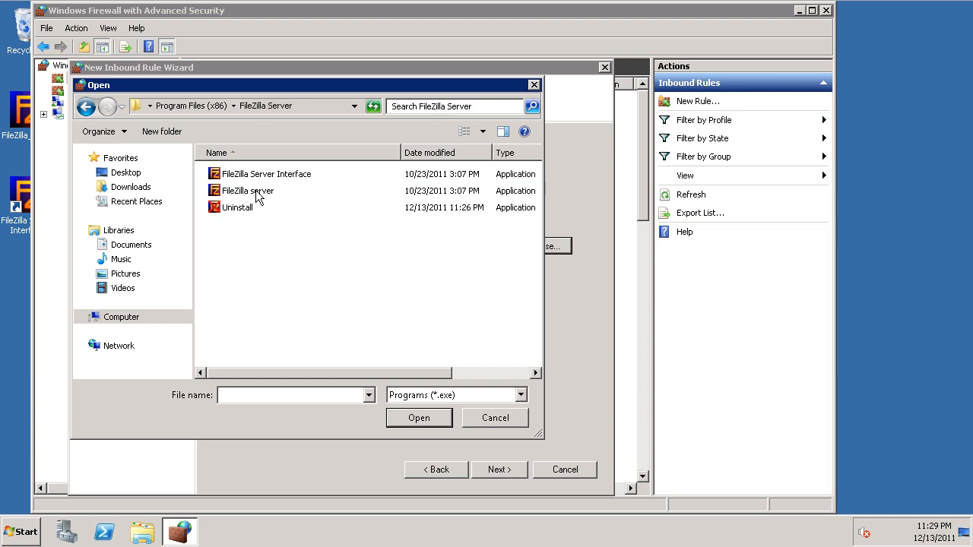
pyautogui.moveTo(246, 191)
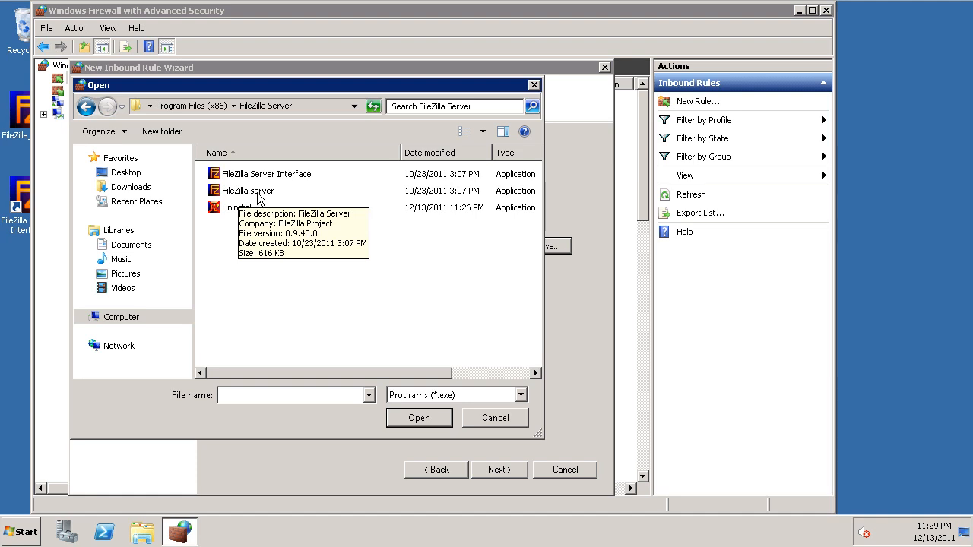
pyautogui.click(420, 417)
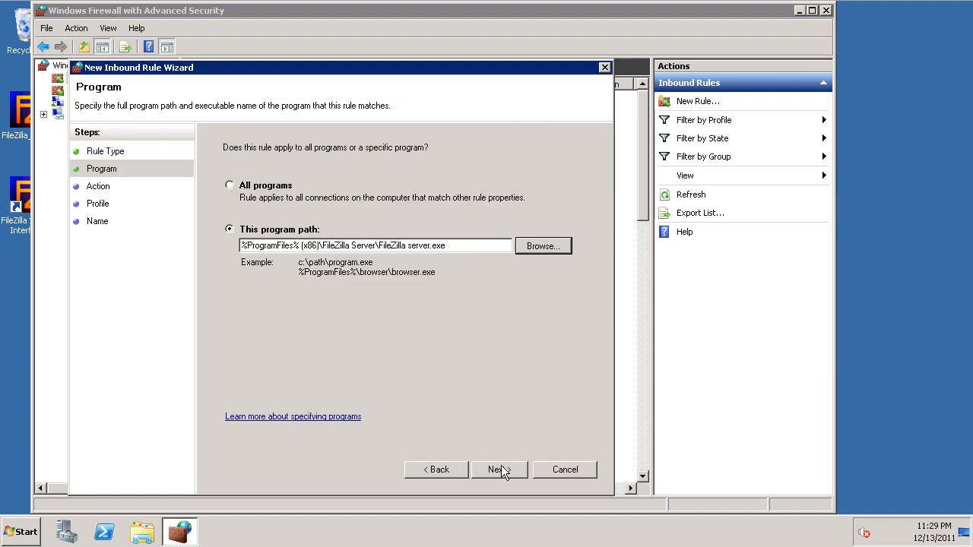
# Allow the connection on Domain, Private and Public profiles, name the rule FileZillaFTP and finish it
pyautogui.click(498, 468)
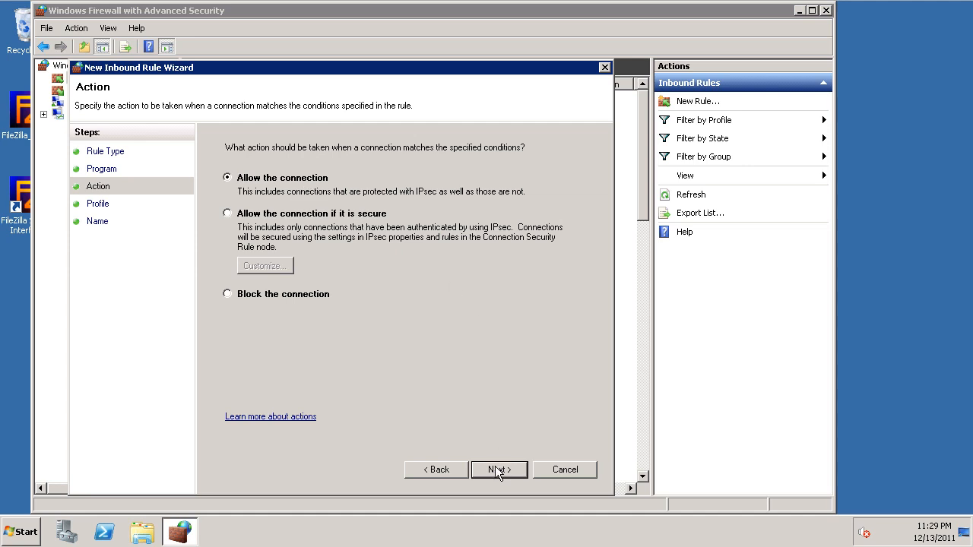
pyautogui.click(498, 469)
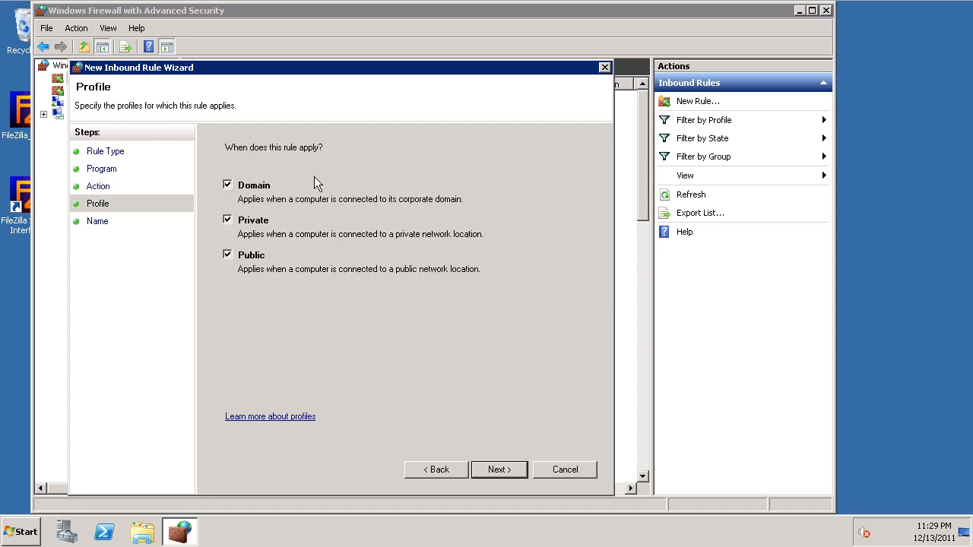
pyautogui.moveTo(428, 176)
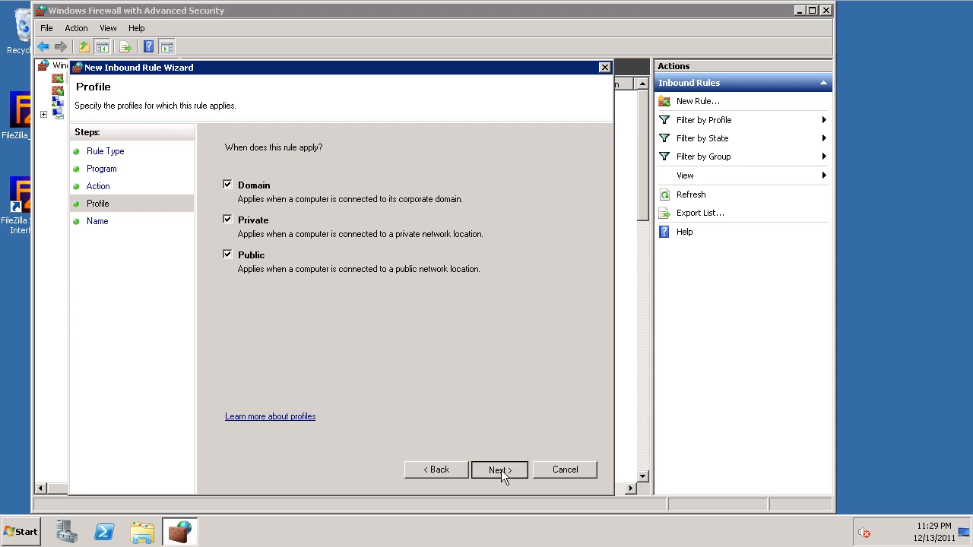
pyautogui.click(499, 468)
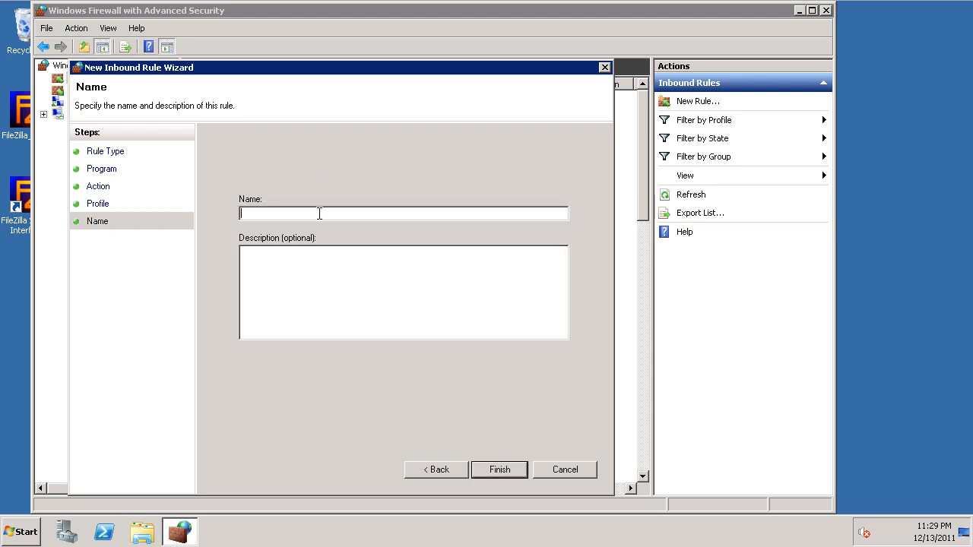
pyautogui.write('FileZillaFTP')
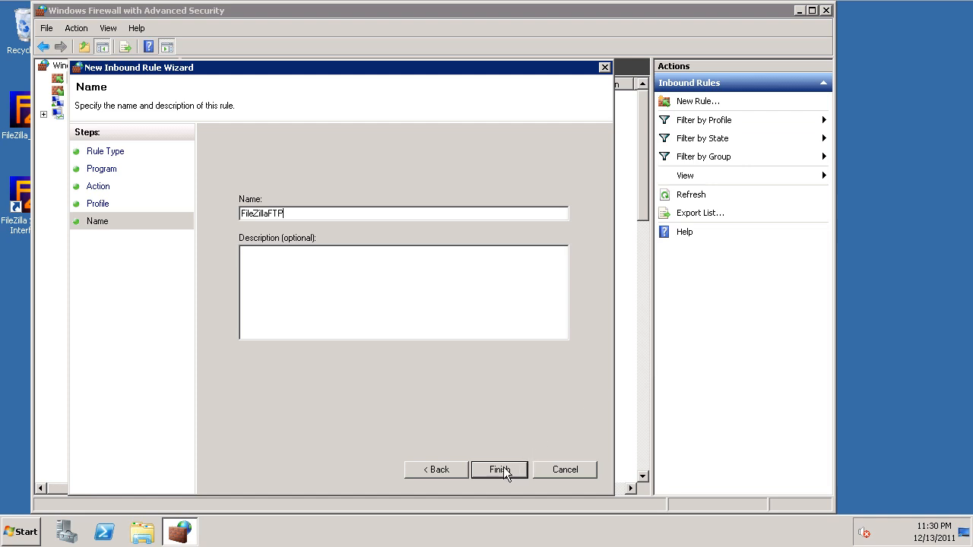
pyautogui.click(499, 470)
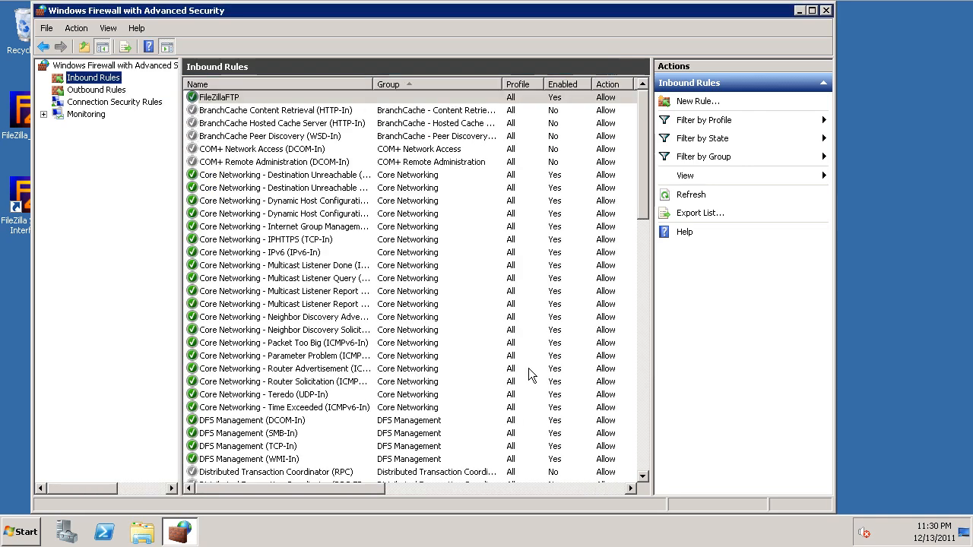
pyautogui.click(219, 97)
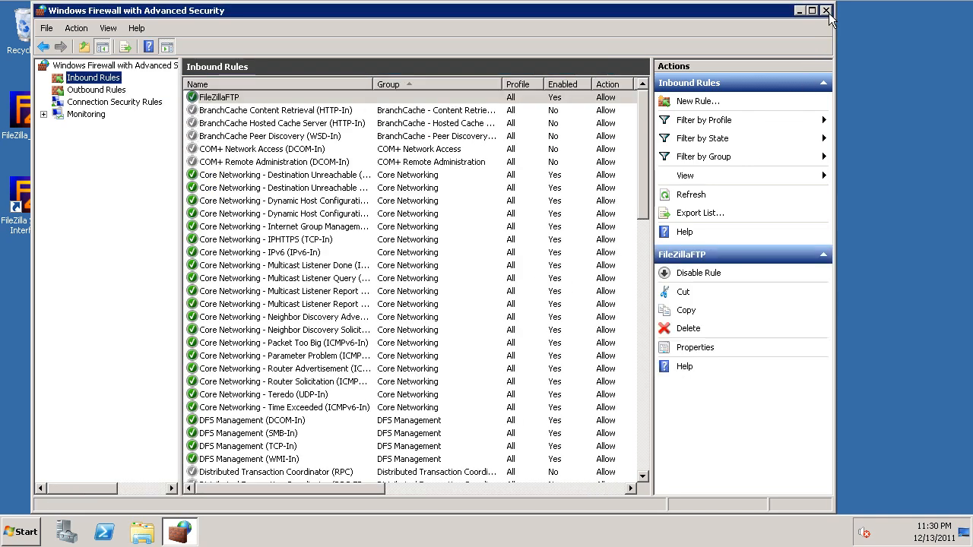
# Close the Windows Firewall with Advanced Security console, returning to the desktop
pyautogui.click(824, 9)
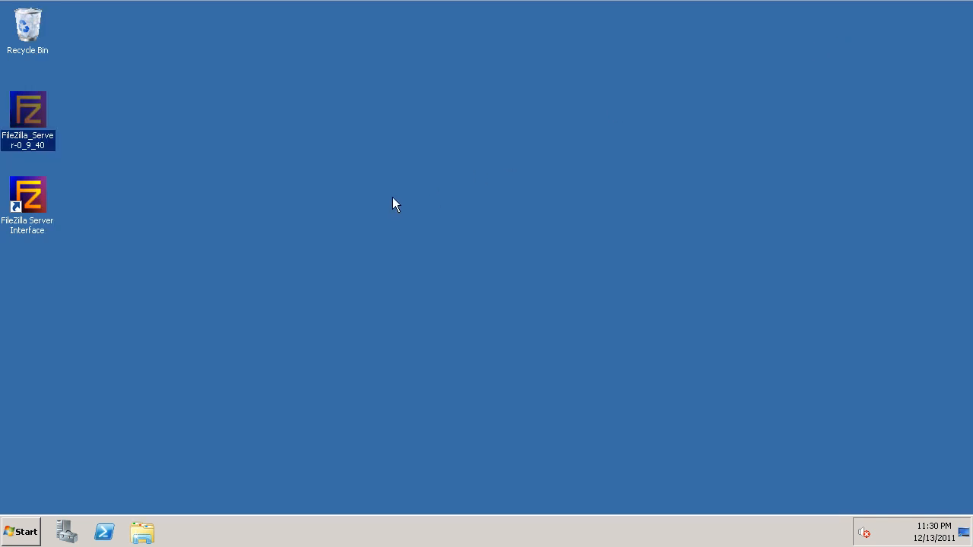
pyautogui.moveTo(392, 200)
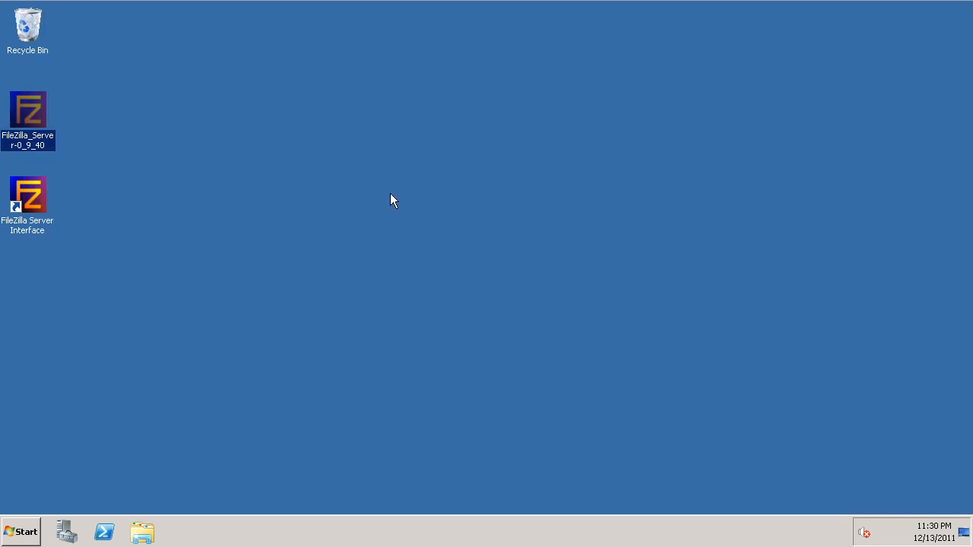
pyautogui.moveTo(378, 188)
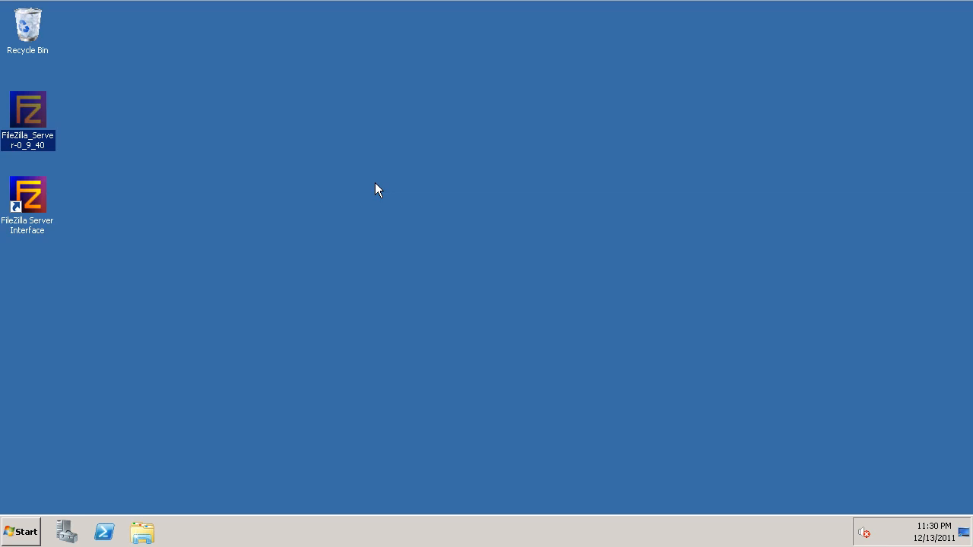
pyautogui.moveTo(383, 164)
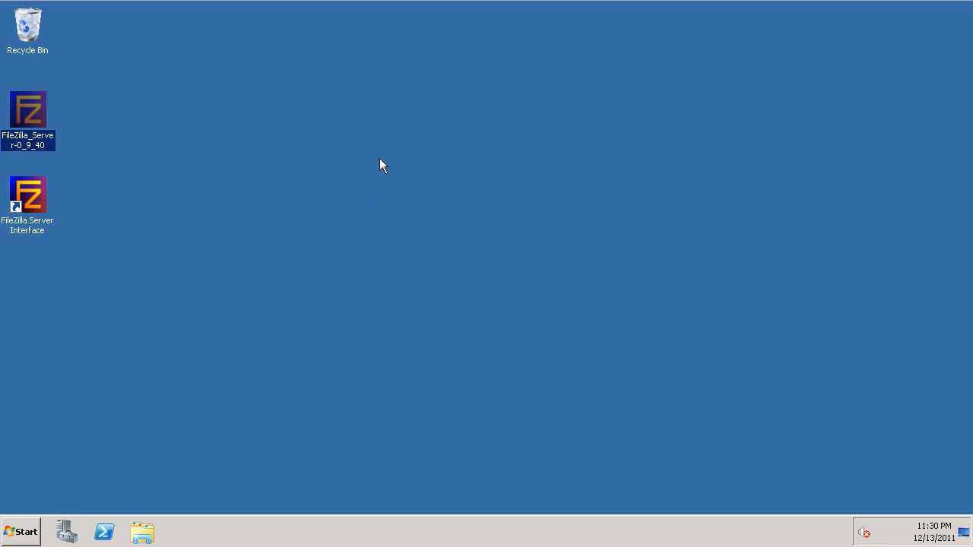